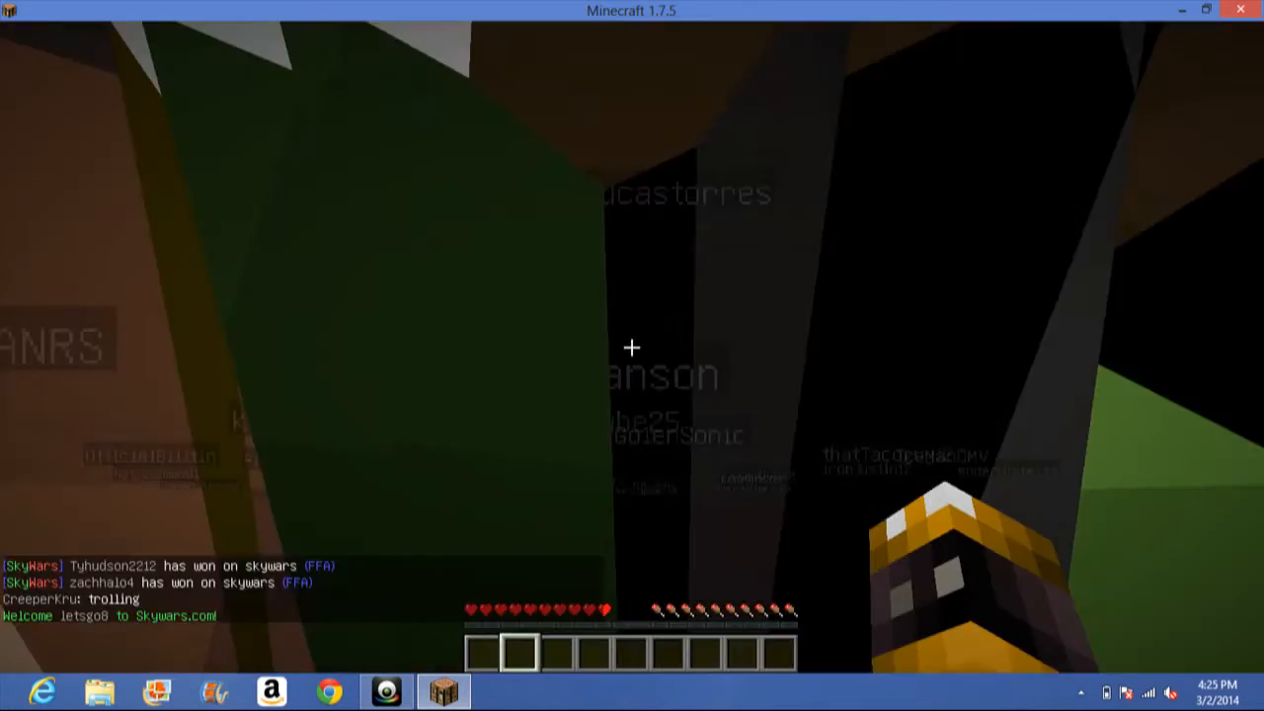
{"action": "mouse_move", "coordinate": [632, 348]}
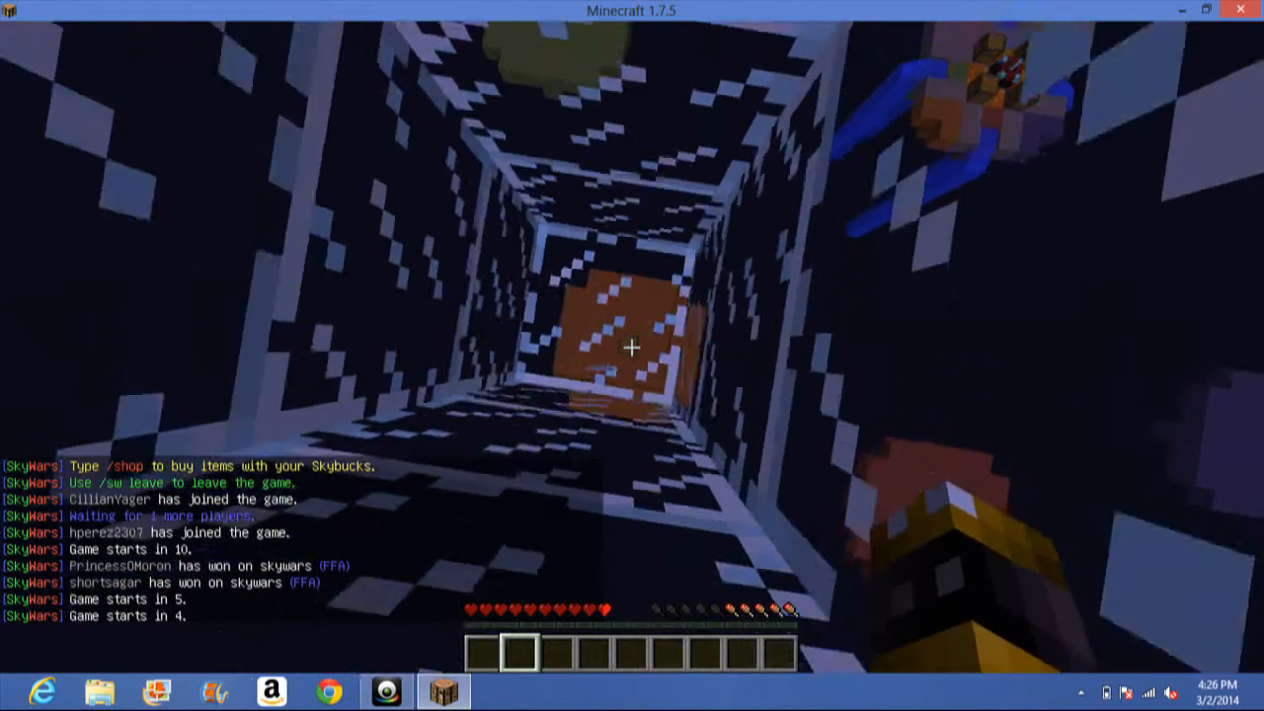
{"action": "mouse_move", "coordinate": [632, 347]}
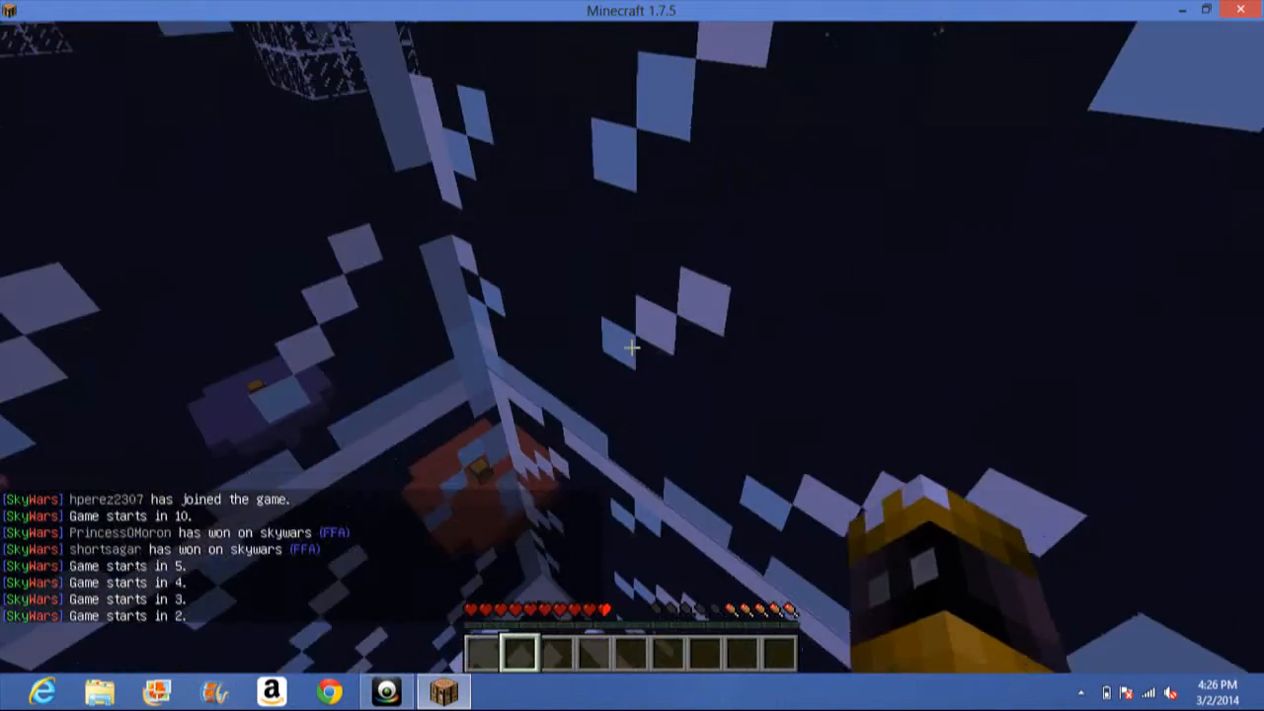
Shift-click the island chests' lava, stained clay, weapons, snowballs, eggs and blocks into the hotbar.
{"action": "key", "text": "Escape"}
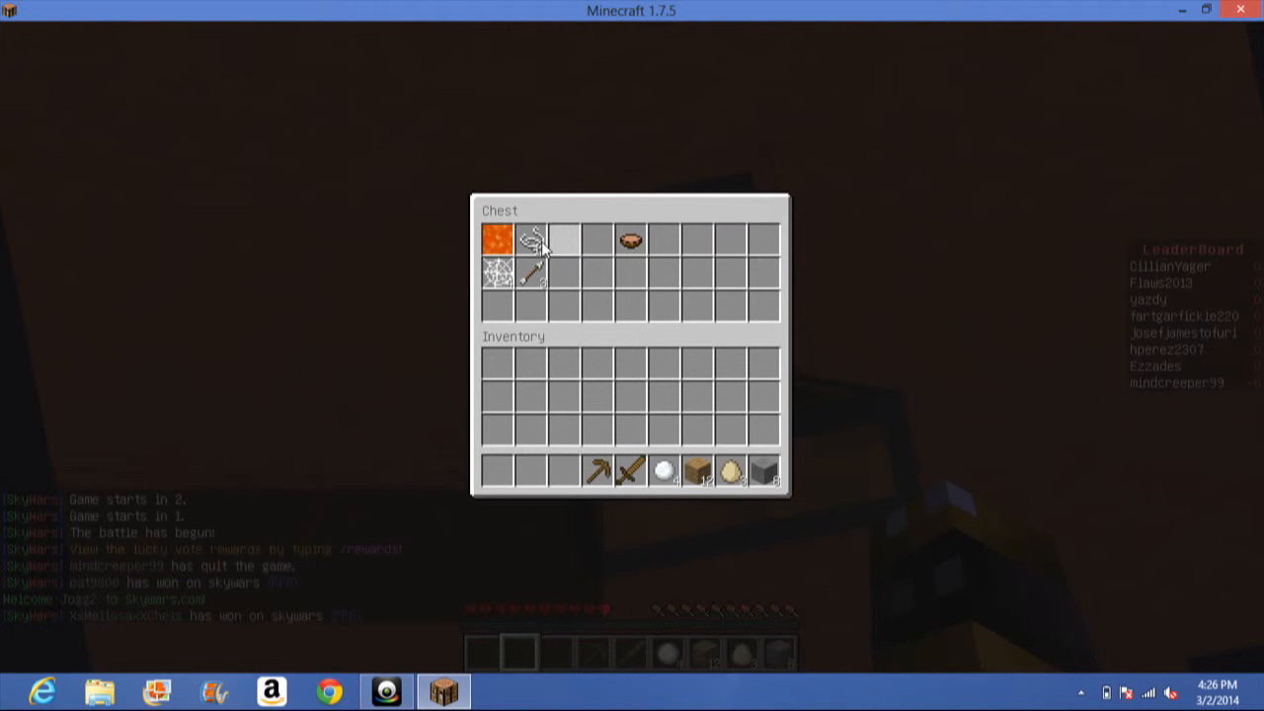
{"action": "key", "text": "Escape"}
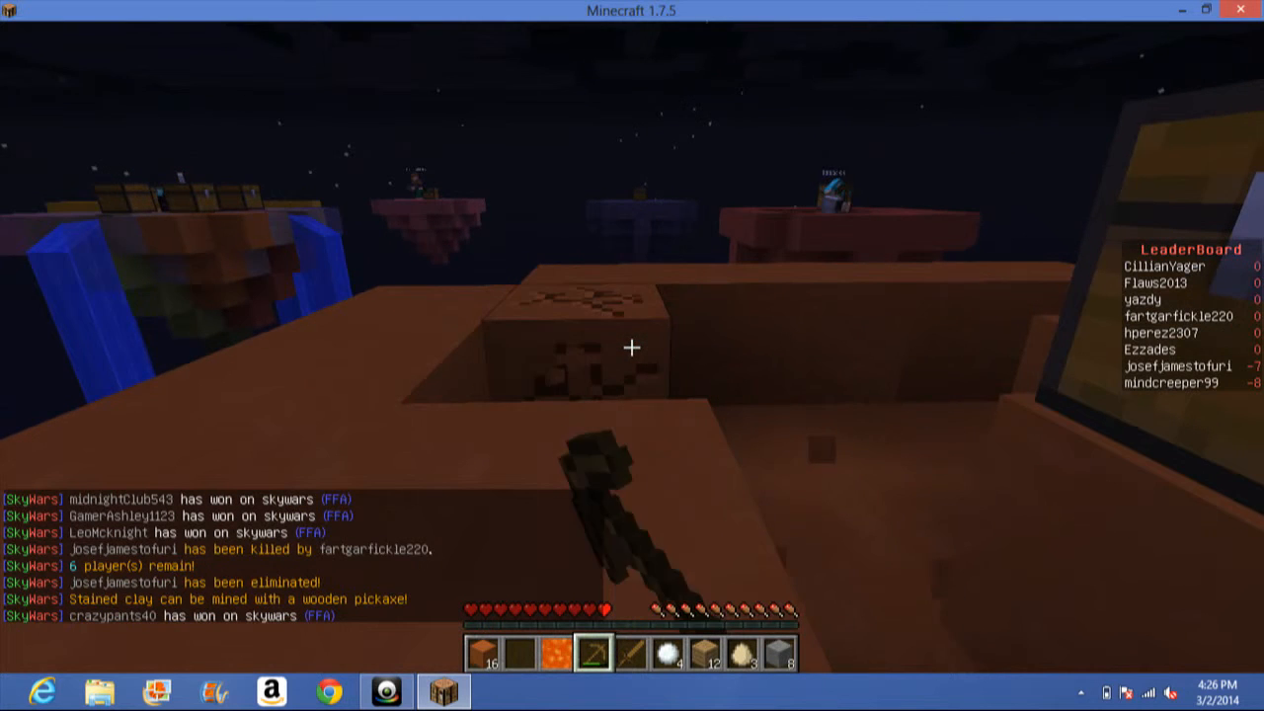
{"action": "mouse_move", "coordinate": [632, 347]}
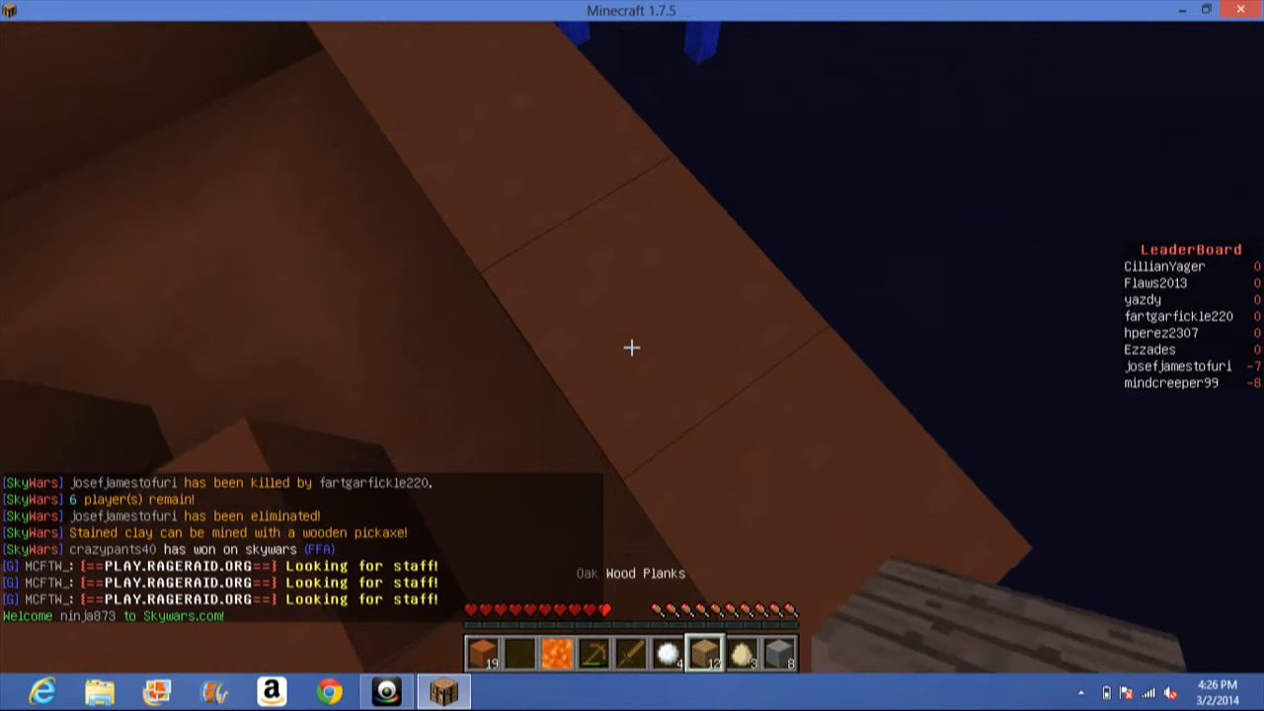
{"action": "mouse_move", "coordinate": [631, 347]}
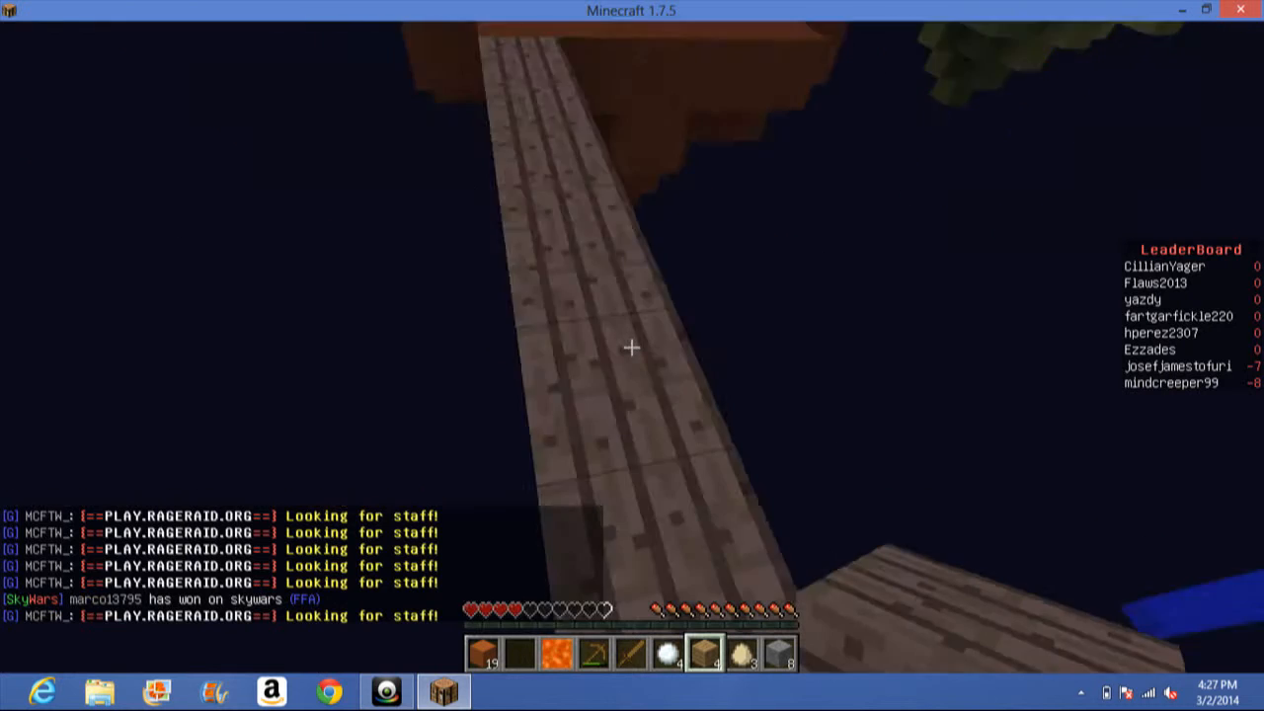
{"action": "mouse_move", "coordinate": [632, 347]}
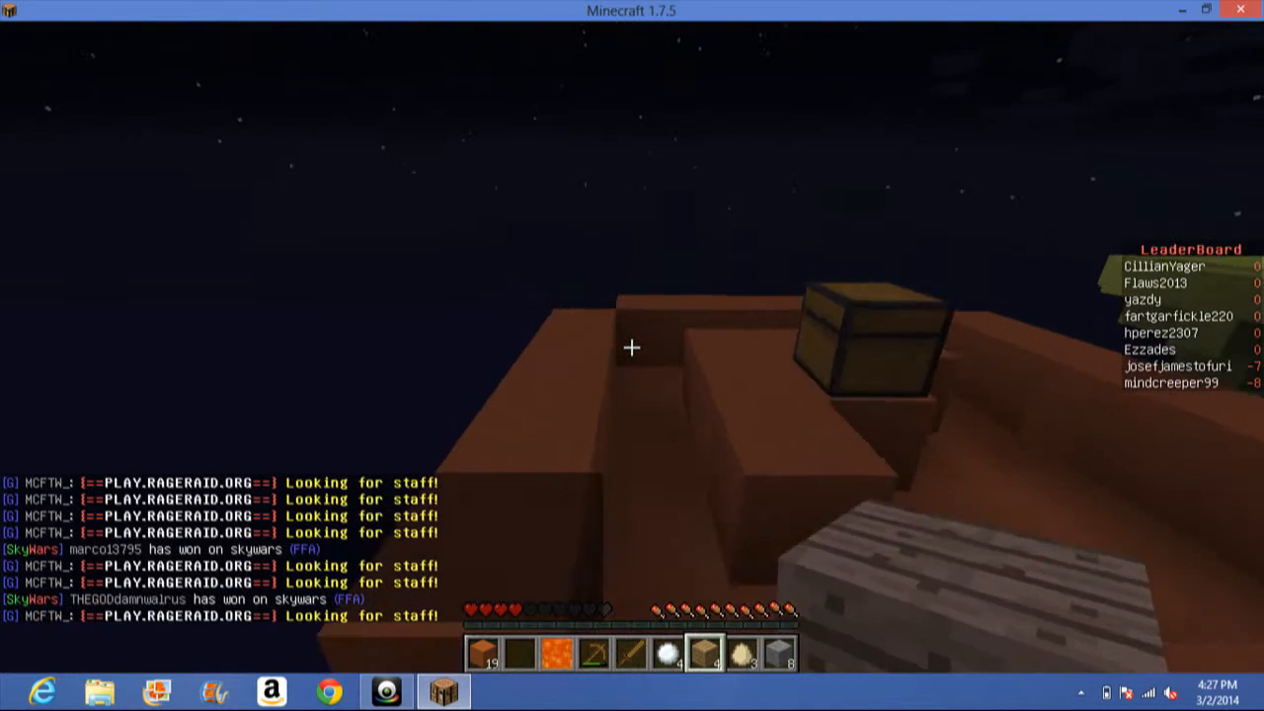
{"action": "mouse_move", "coordinate": [632, 346]}
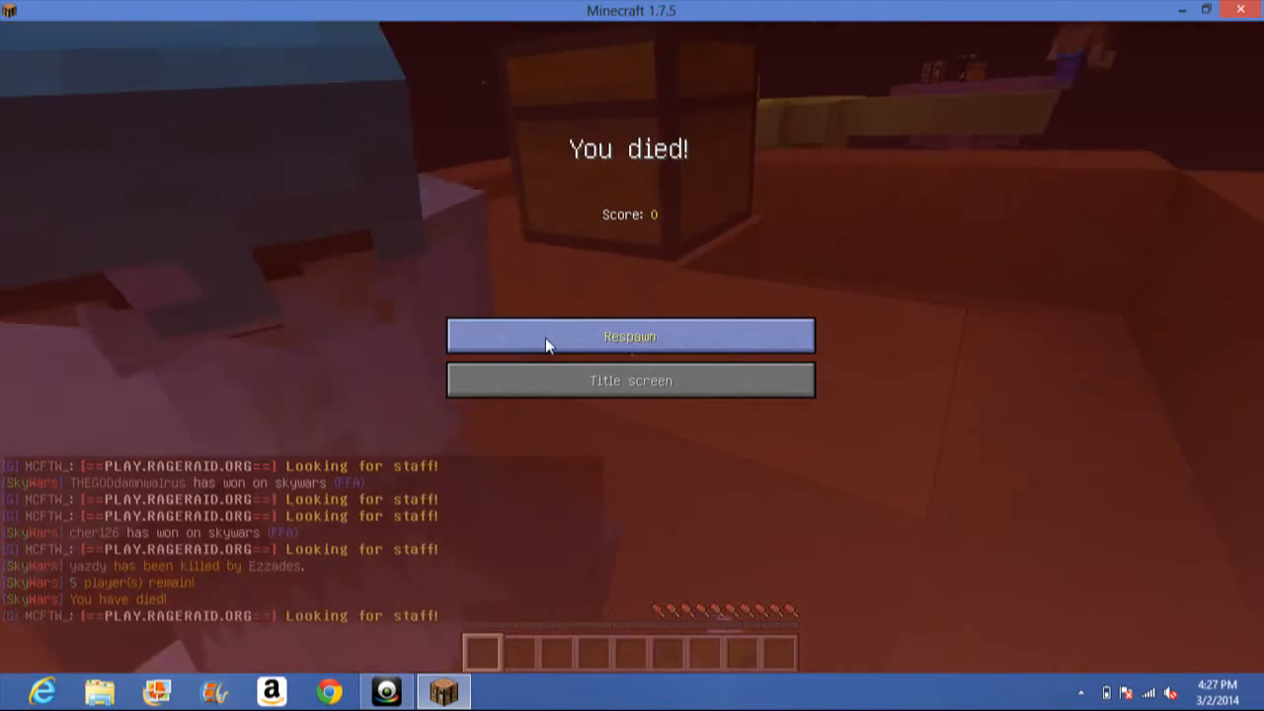
Respawn from the death screen and wait in the new round's glass spawn cage.
{"action": "left_click", "coordinate": [630, 335]}
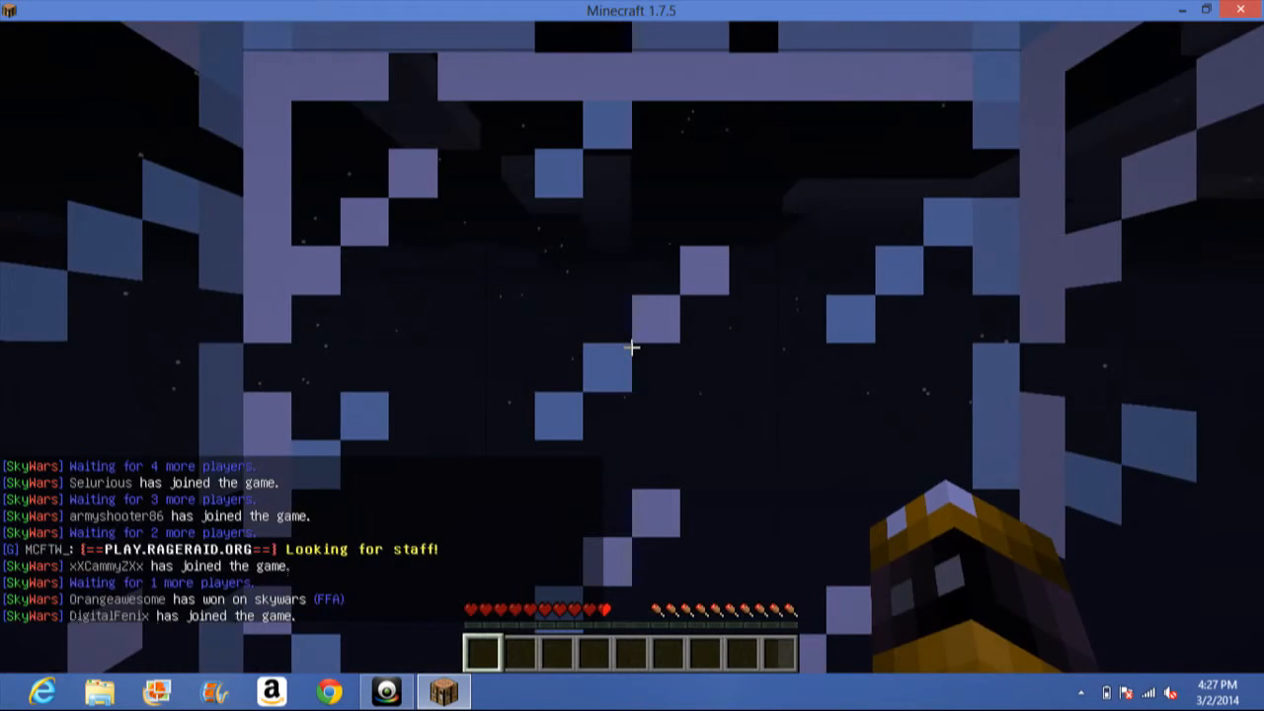
{"action": "mouse_move", "coordinate": [632, 346]}
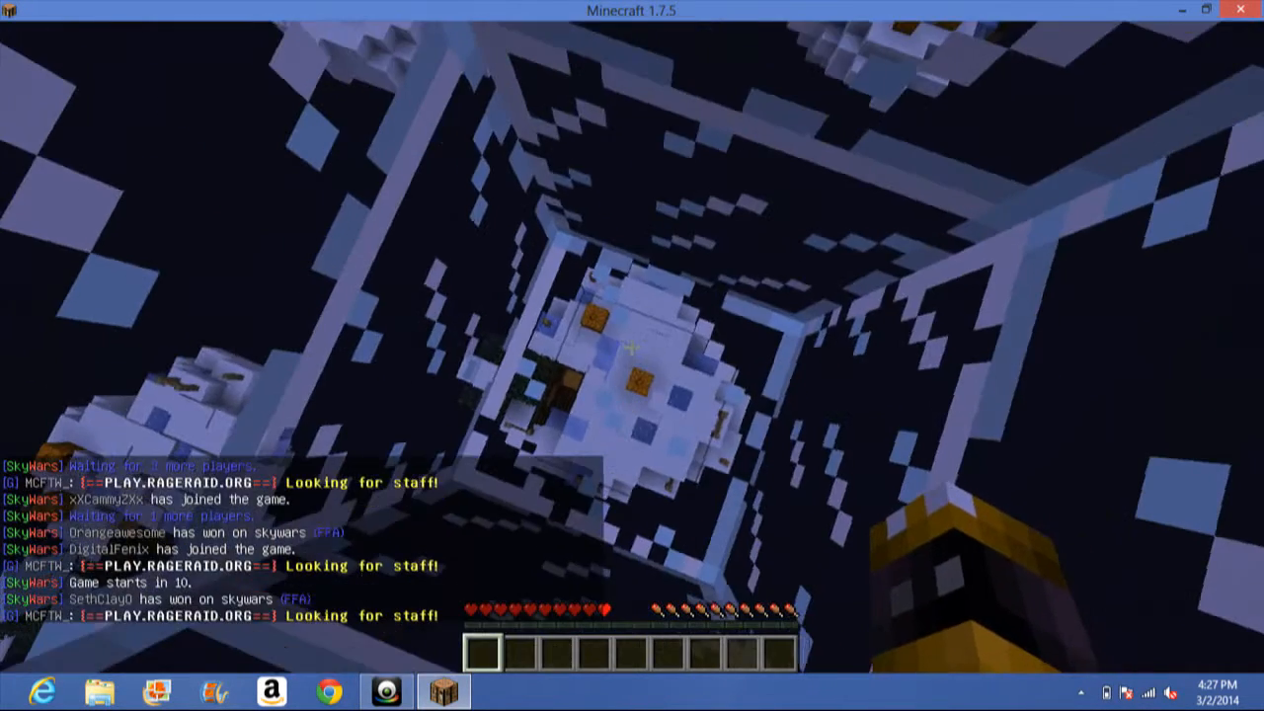
{"action": "mouse_move", "coordinate": [631, 348]}
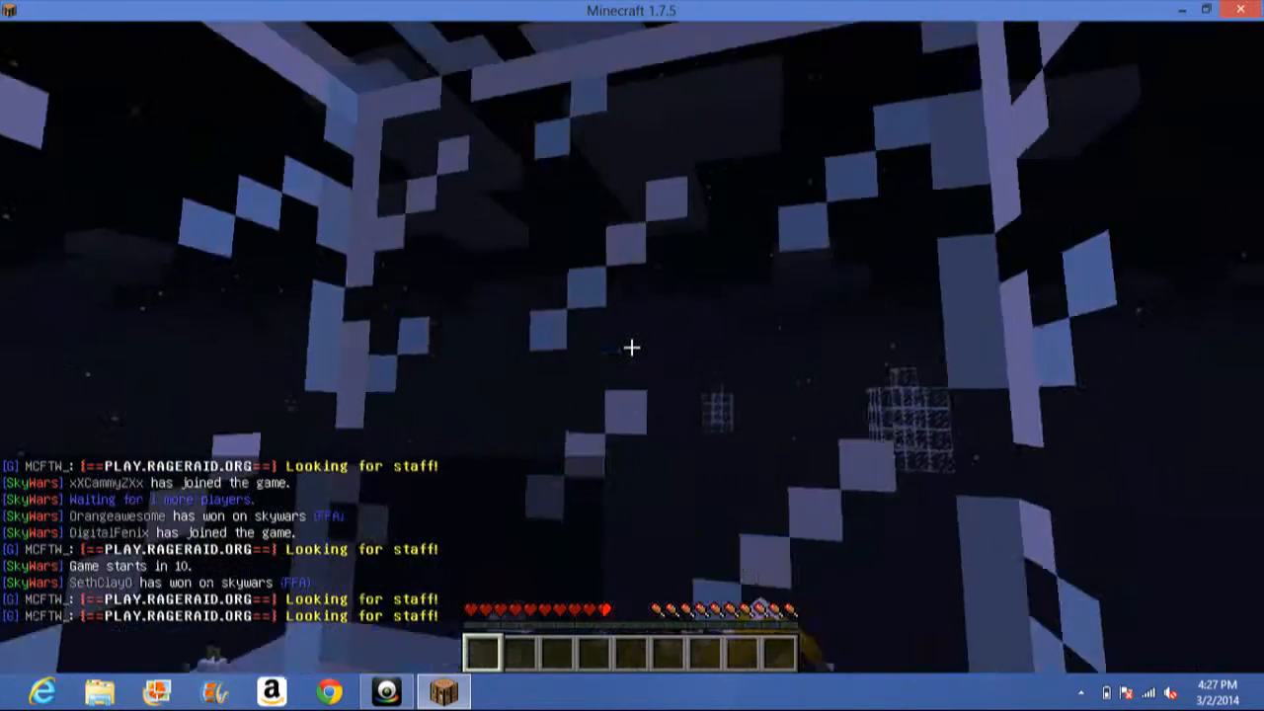
{"action": "mouse_move", "coordinate": [631, 348]}
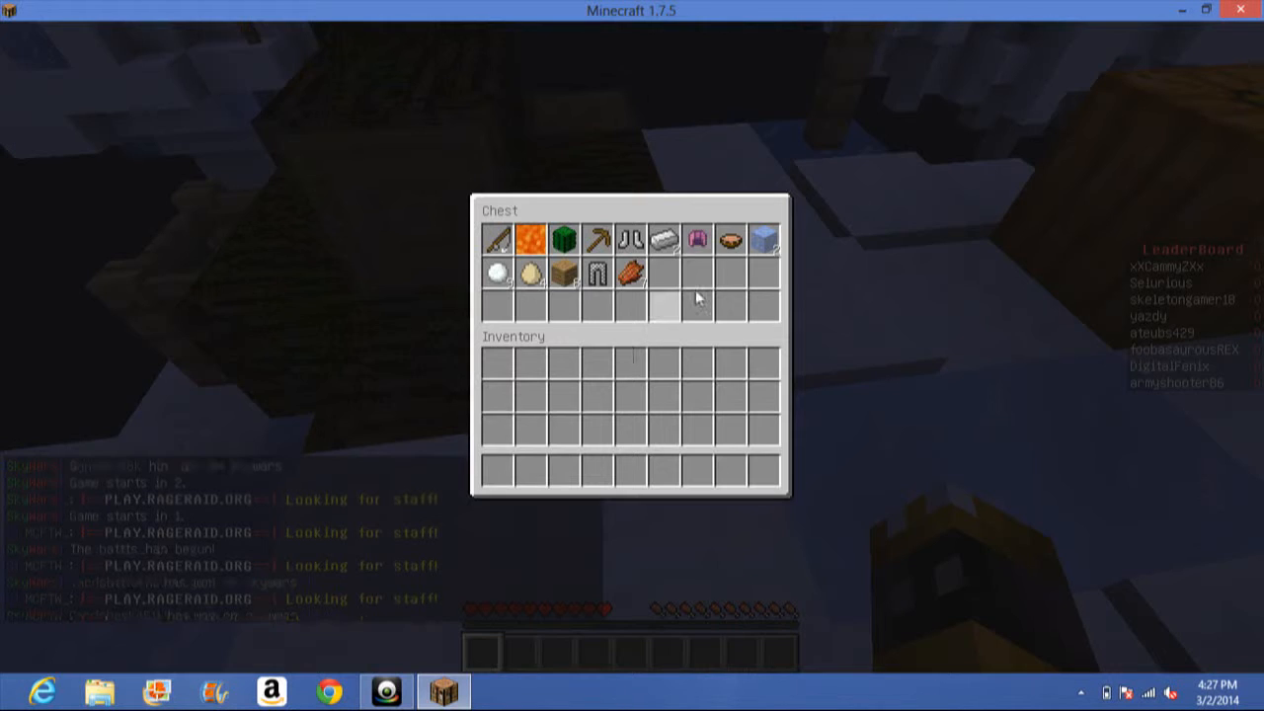
Take the pickaxe, lava, snowballs, eggs, blocks and armour from the snowy island's chest.
{"action": "left_click", "coordinate": [629, 238]}
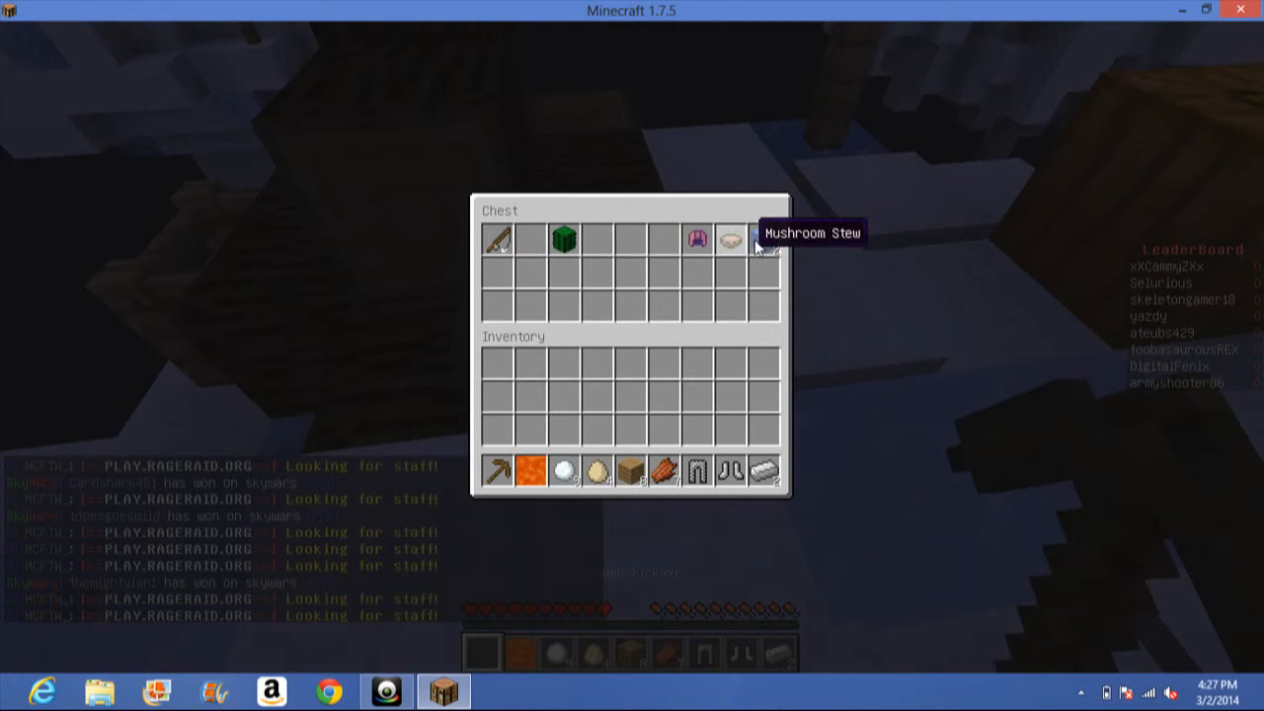
{"action": "key", "text": "Escape"}
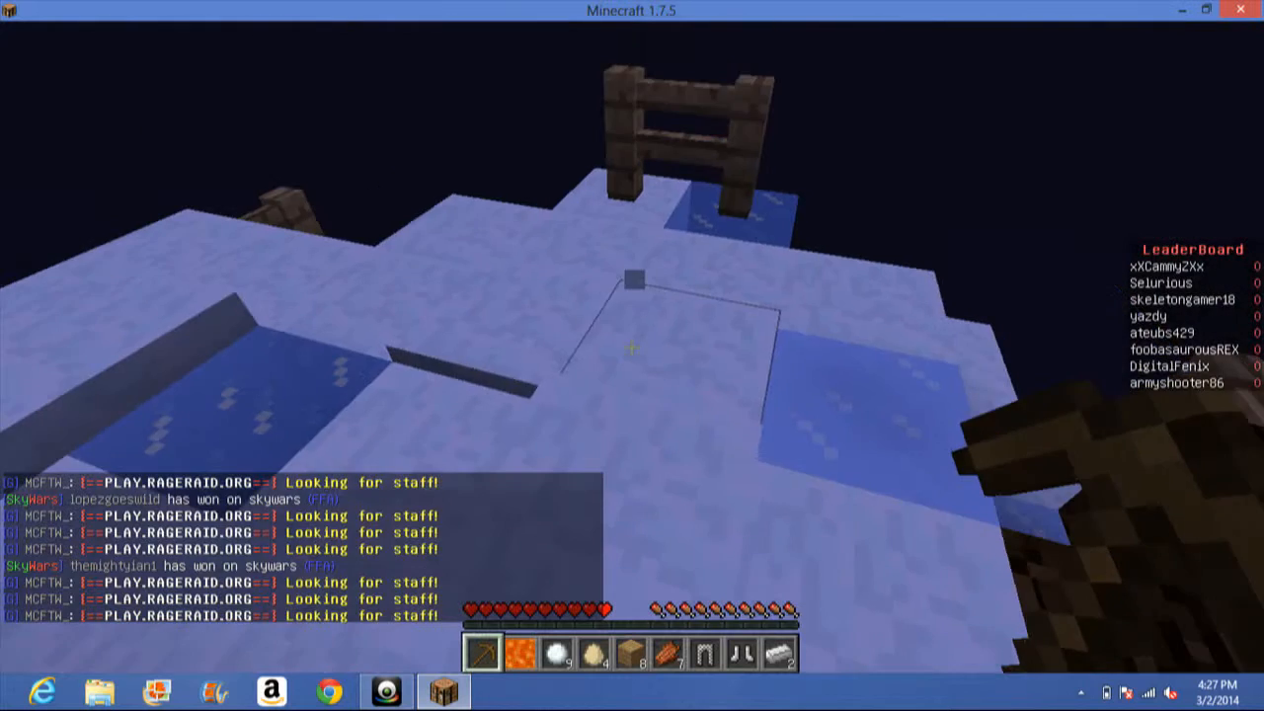
{"action": "mouse_move", "coordinate": [632, 356]}
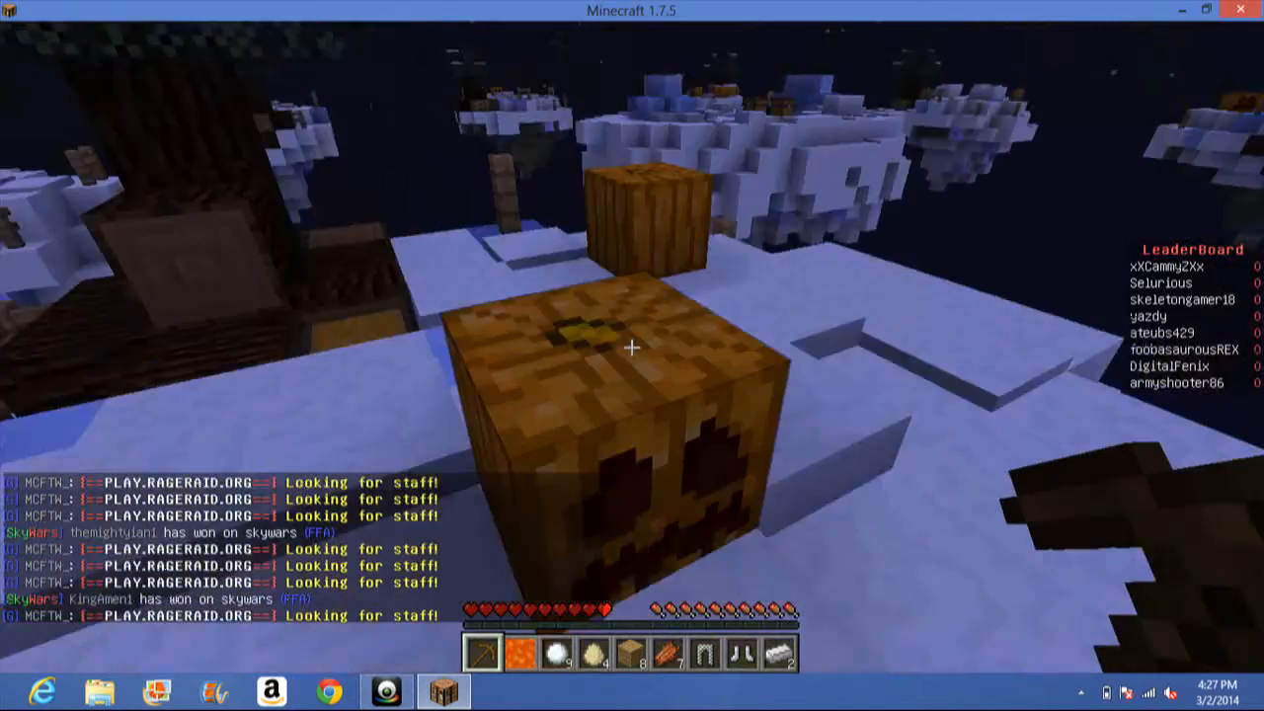
{"action": "mouse_move", "coordinate": [632, 347]}
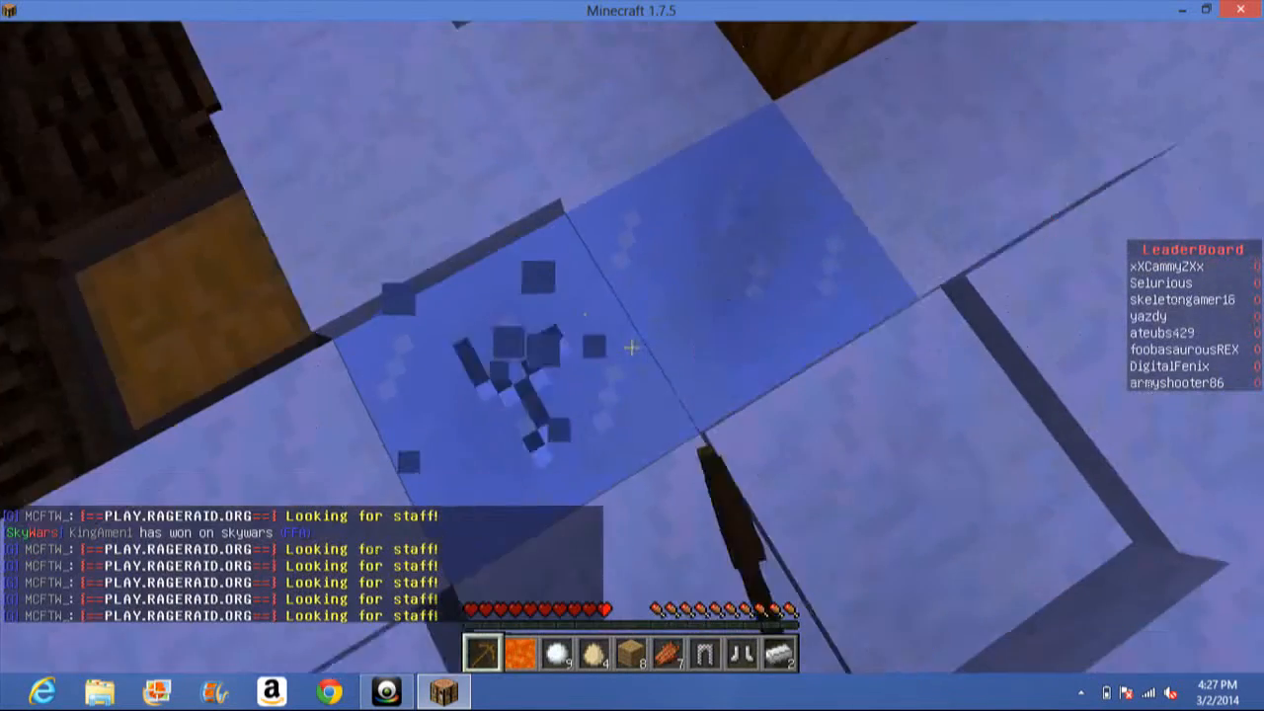
{"action": "mouse_move", "coordinate": [632, 346]}
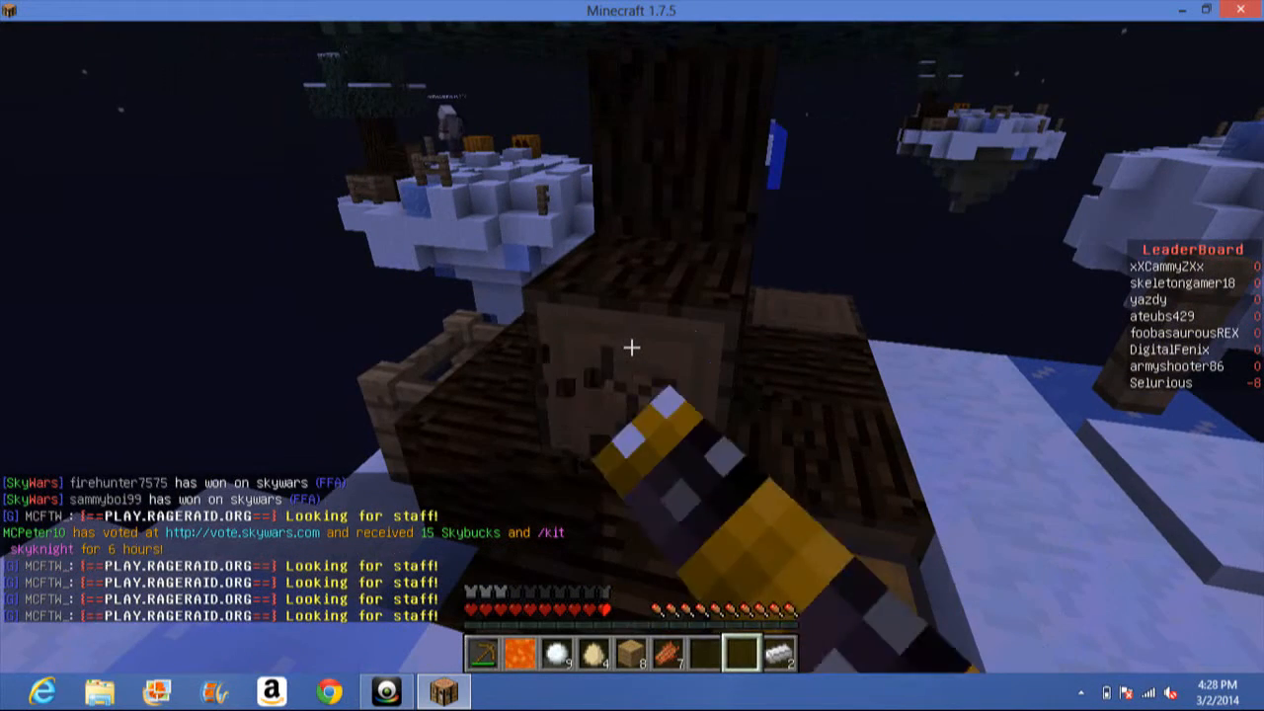
Craft a crafting table in the 2x2 inventory grid.
{"action": "key", "text": "e"}
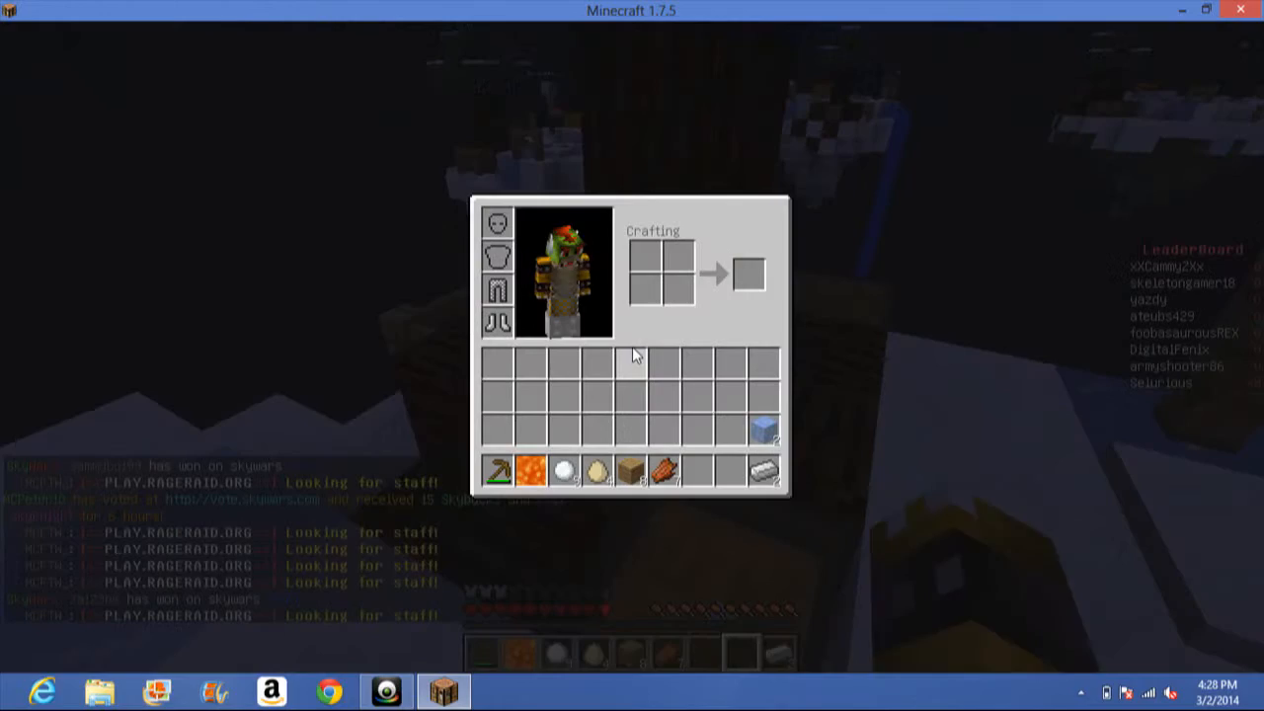
{"action": "key", "text": "Escape"}
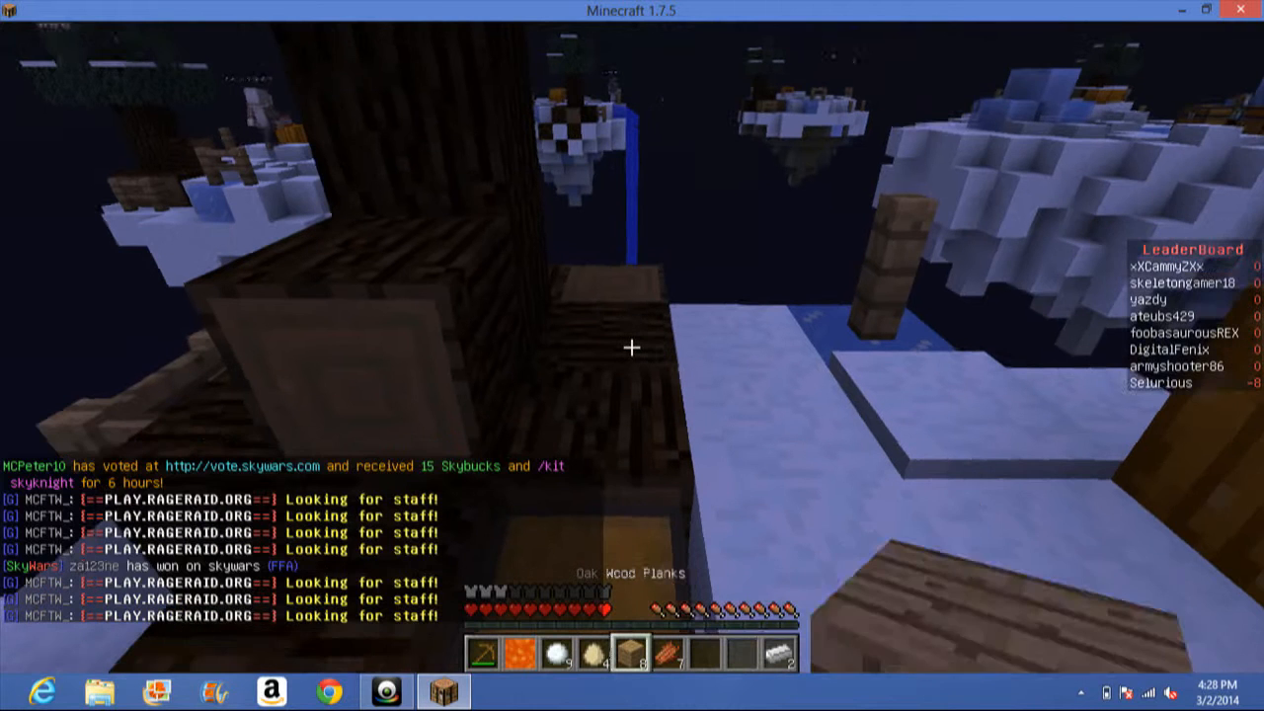
{"action": "key", "text": "e"}
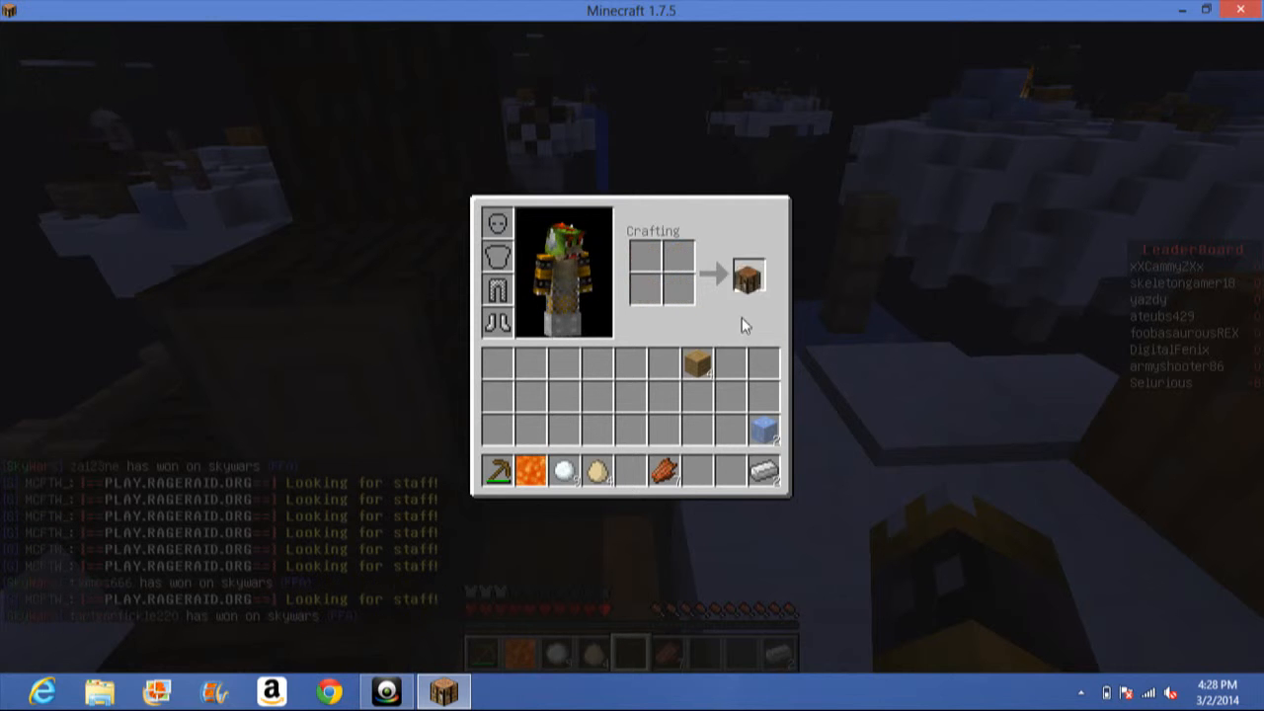
{"action": "key", "text": "Escape"}
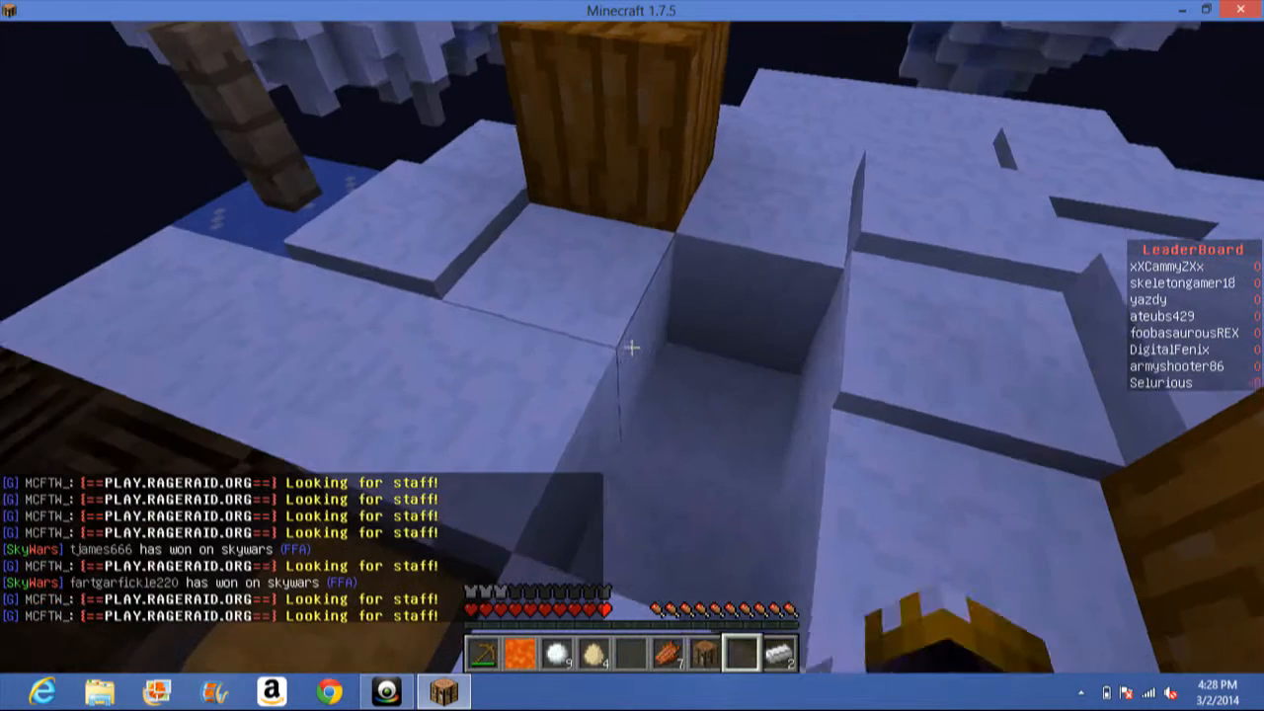
Craft four sticks, then an iron sword from iron and a stick.
{"action": "key", "text": "e"}
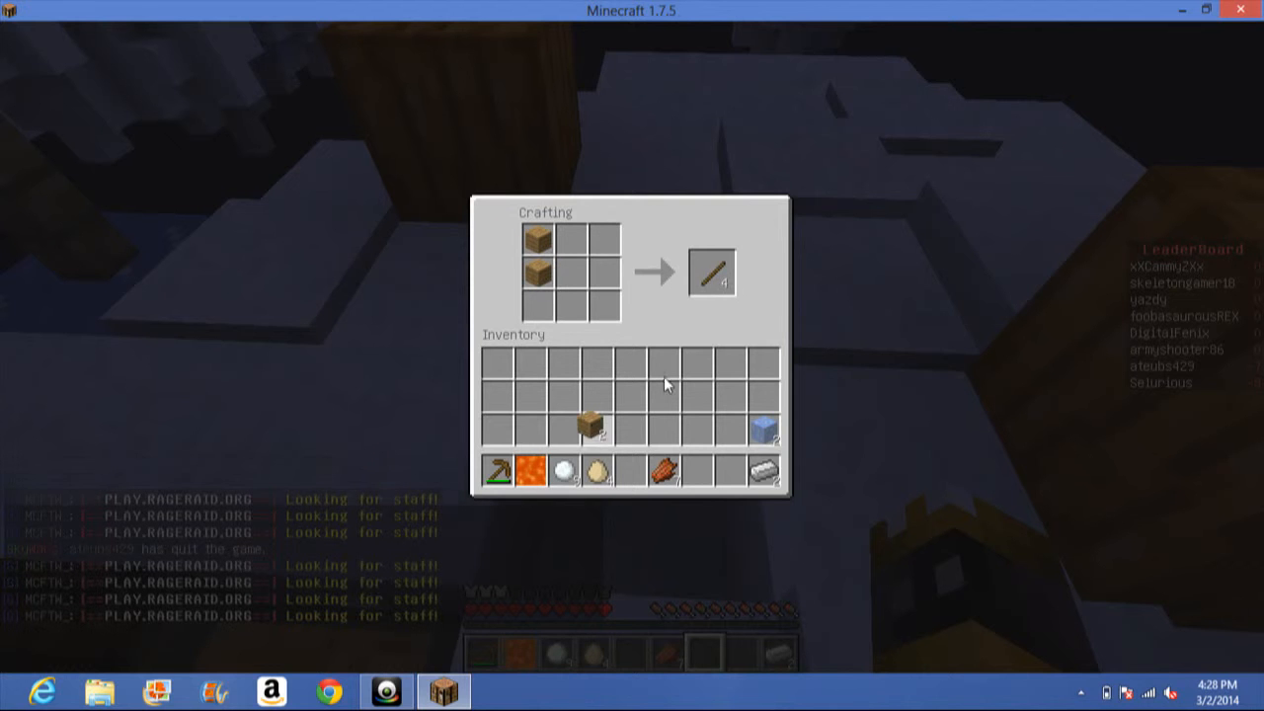
{"action": "left_click", "coordinate": [712, 271]}
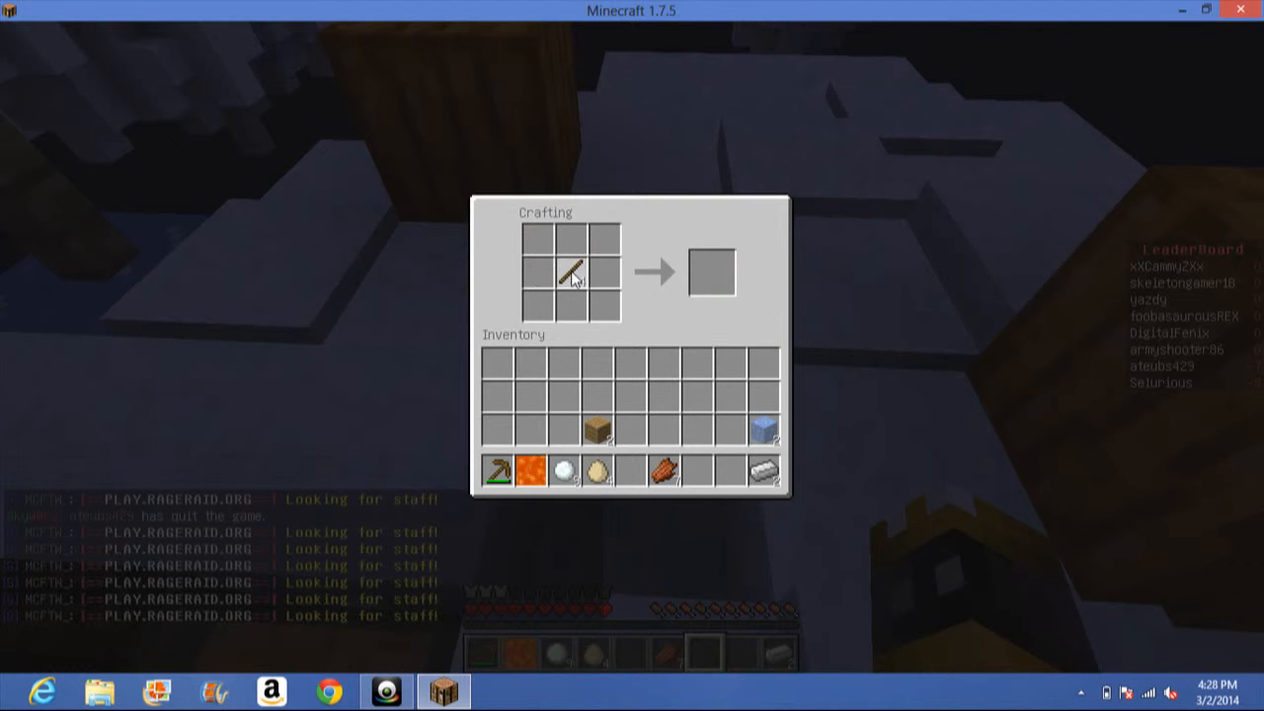
{"action": "mouse_move", "coordinate": [567, 286]}
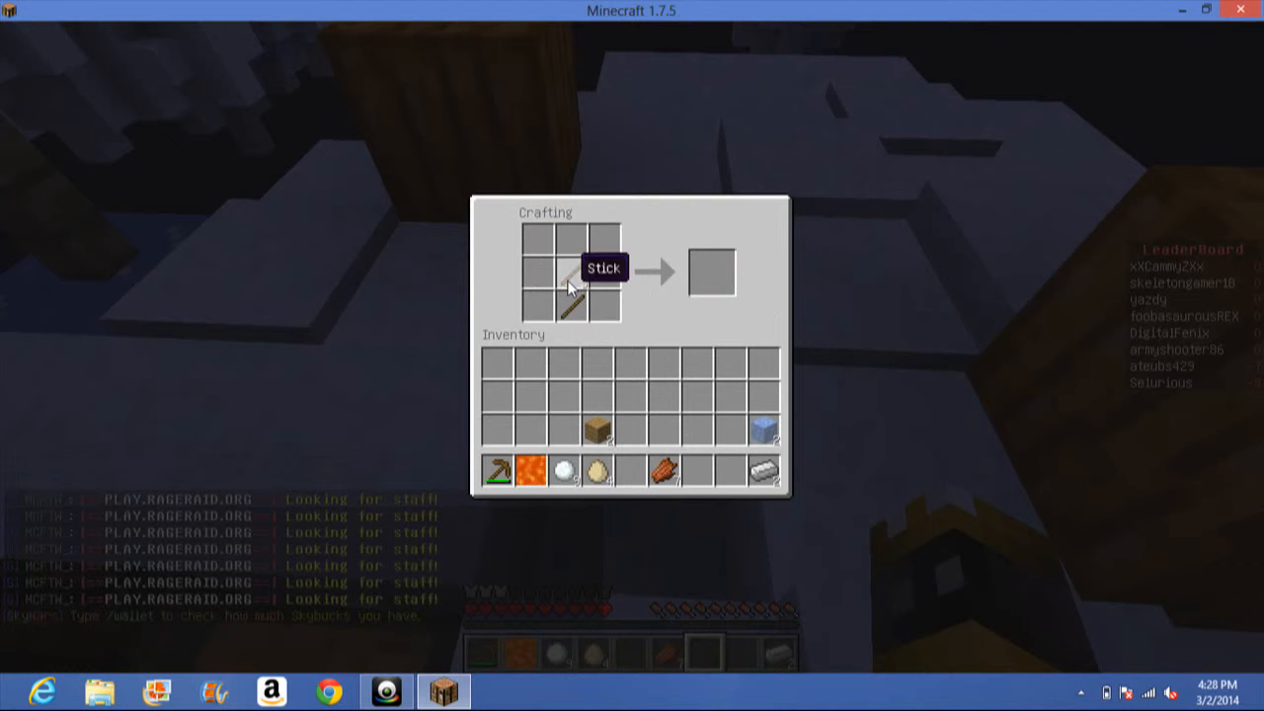
{"action": "mouse_move", "coordinate": [765, 471]}
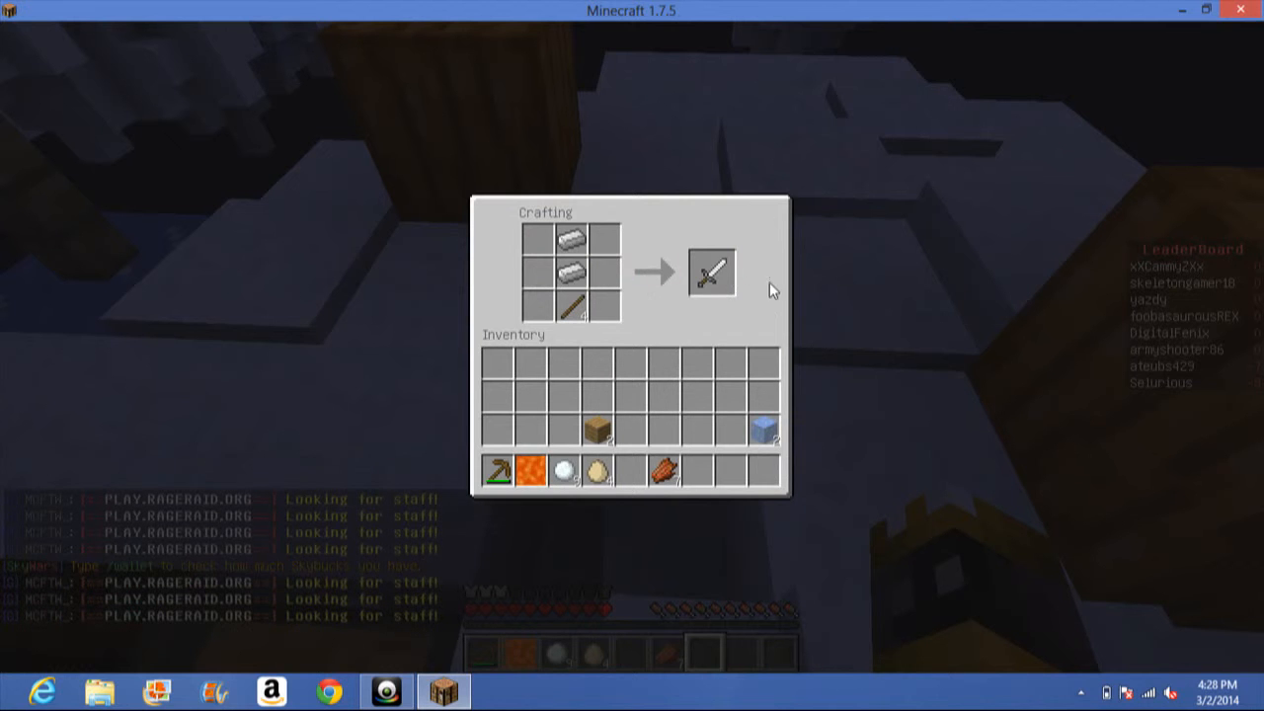
{"action": "left_click", "coordinate": [711, 271]}
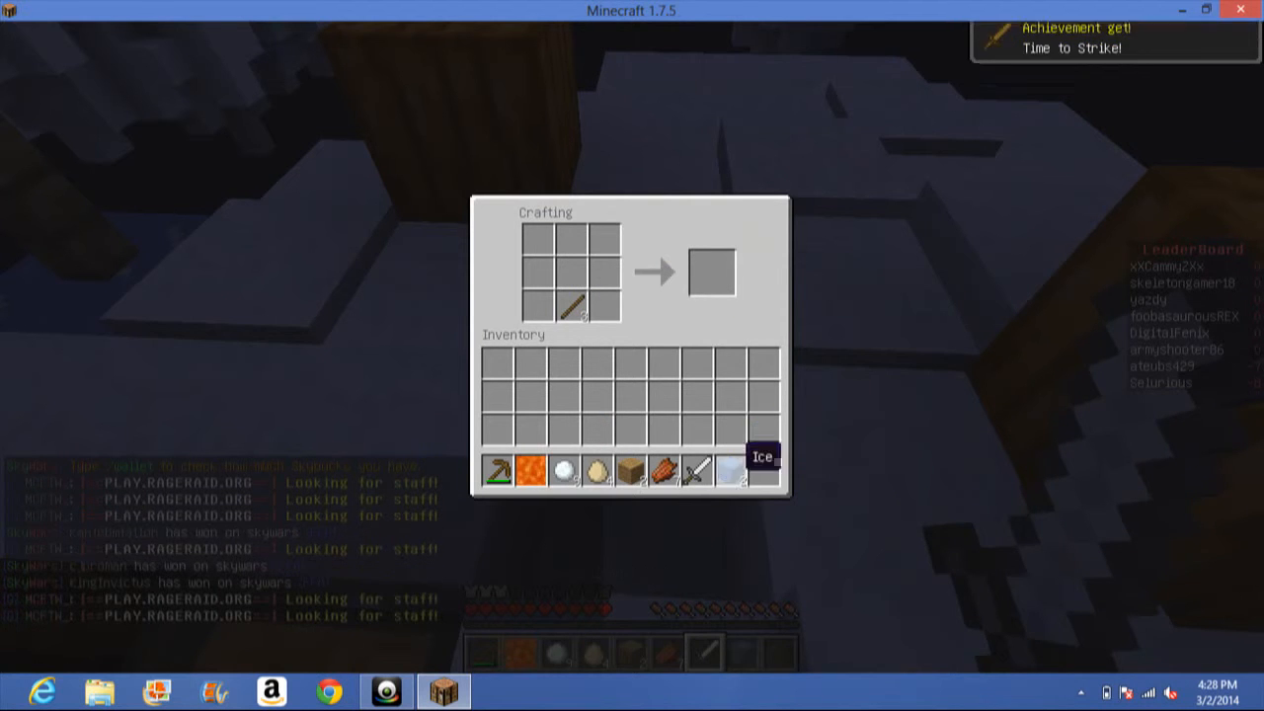
{"action": "key", "text": "Escape"}
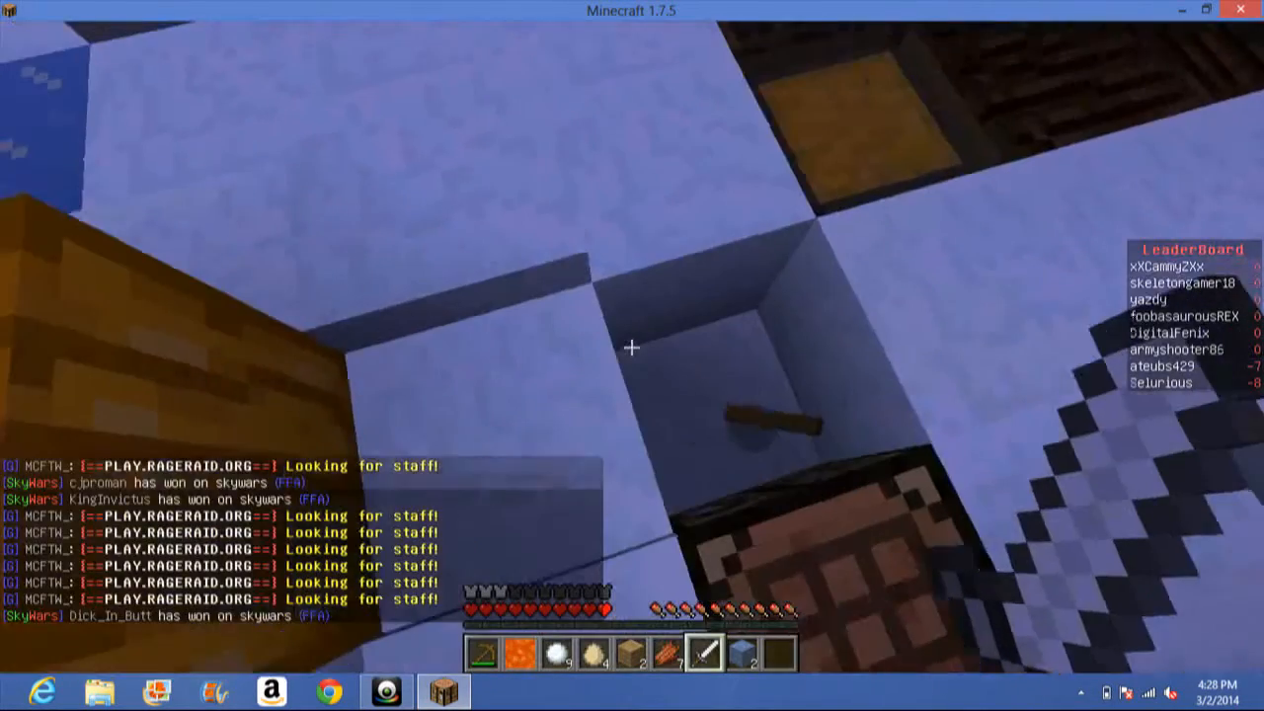
{"action": "mouse_move", "coordinate": [632, 348]}
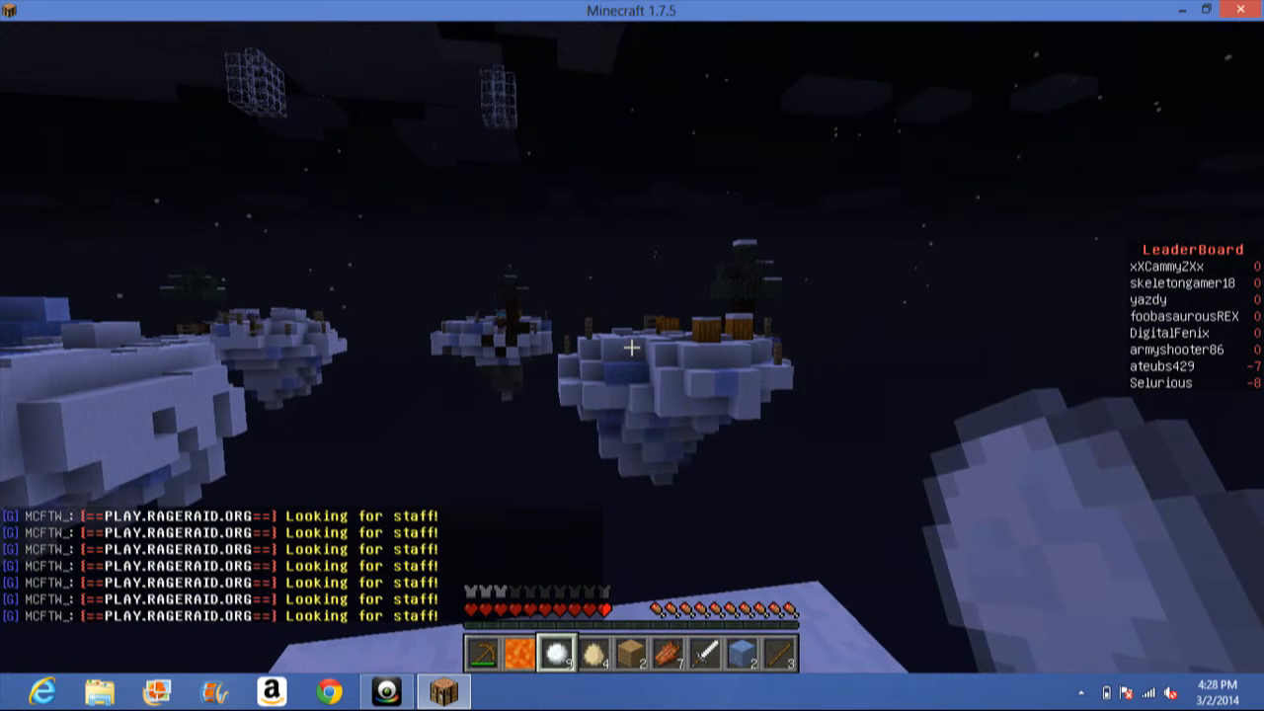
{"action": "mouse_move", "coordinate": [632, 355]}
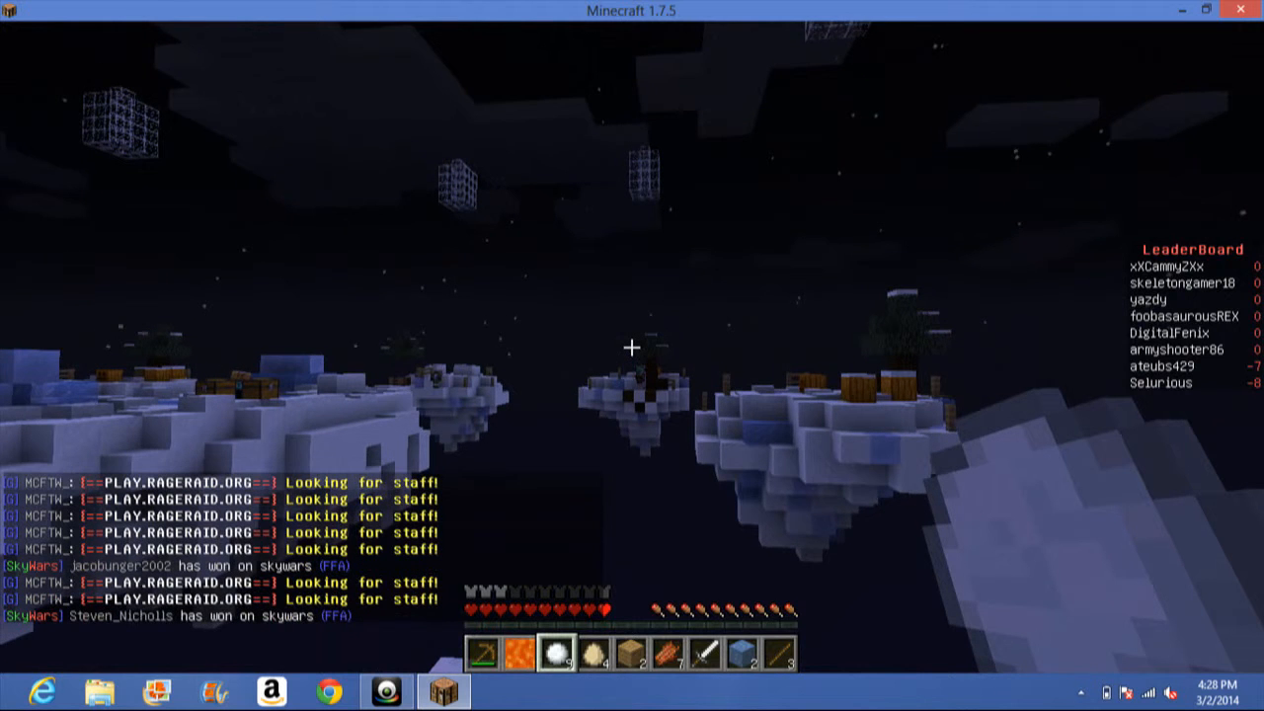
{"action": "mouse_move", "coordinate": [630, 346]}
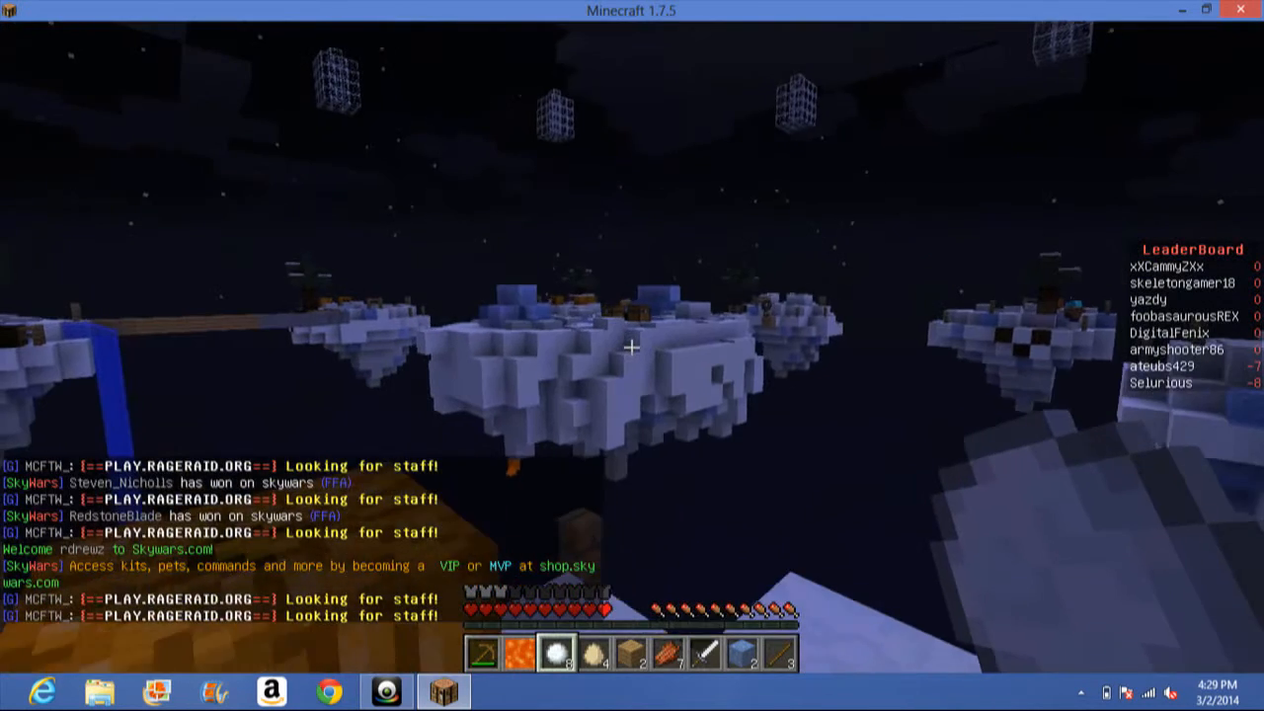
{"action": "mouse_move", "coordinate": [632, 355]}
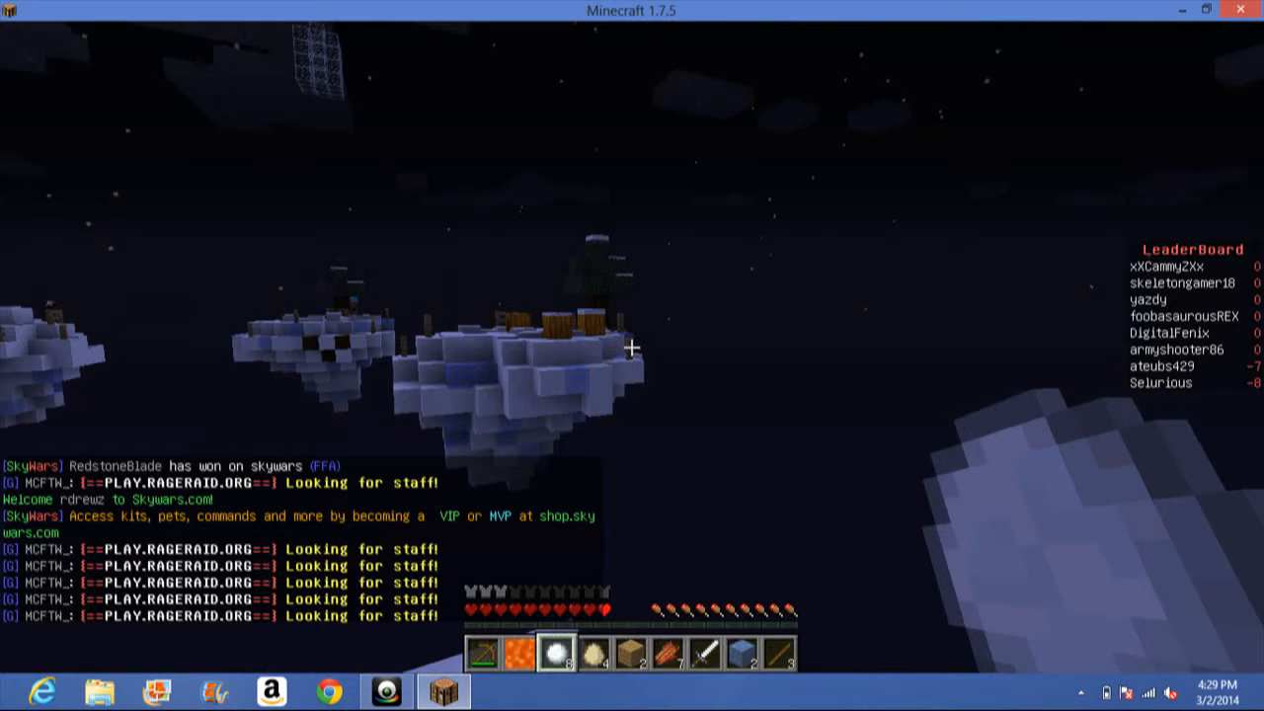
{"action": "type", "text": "/shop"}
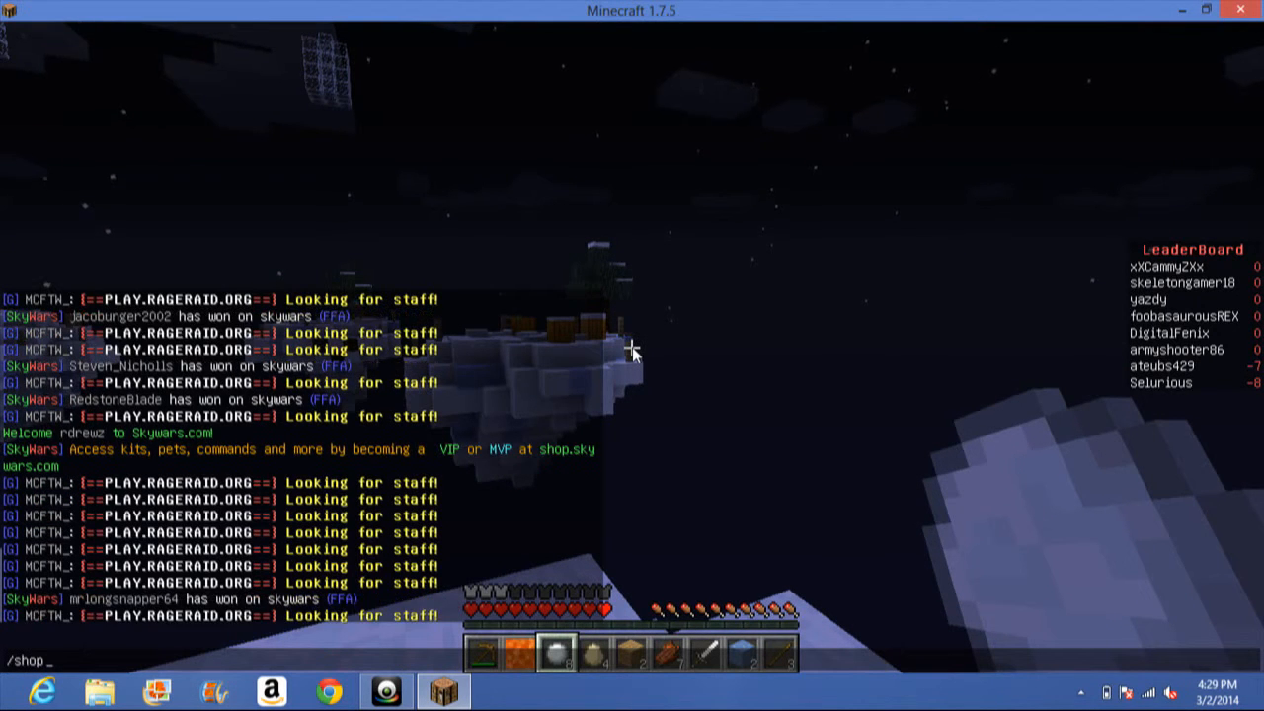
{"action": "key", "text": "Return"}
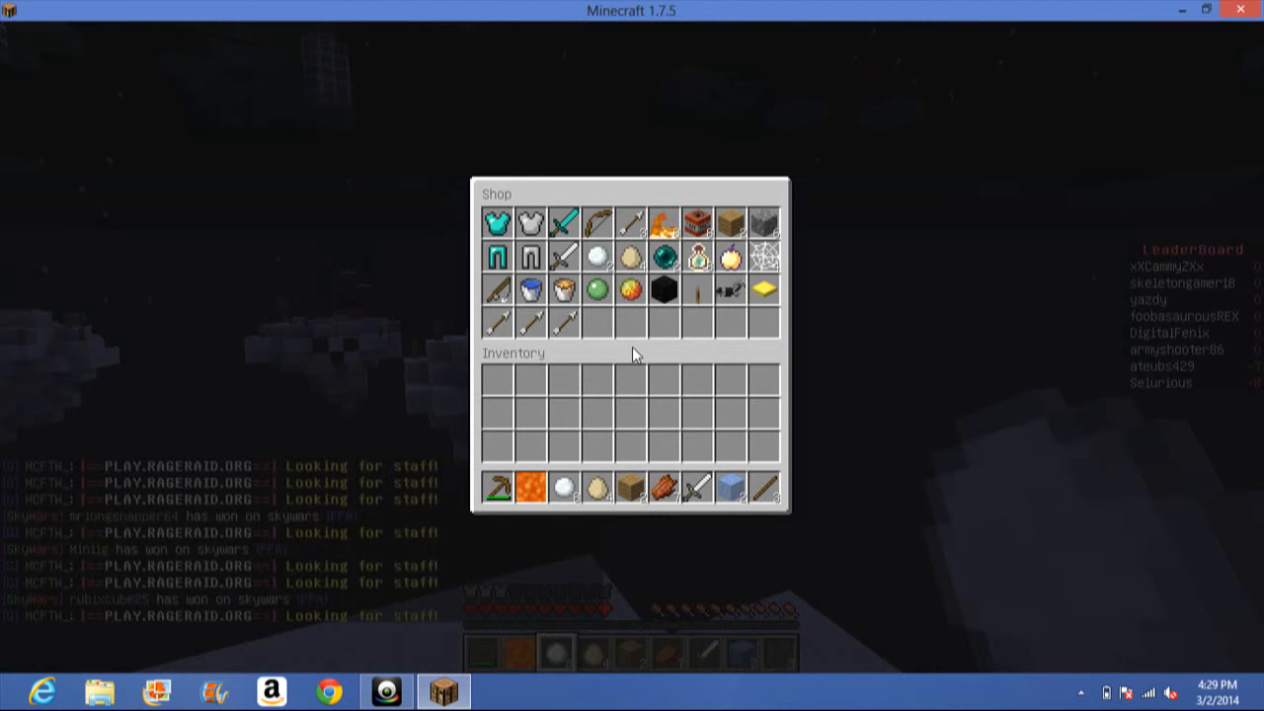
{"action": "mouse_move", "coordinate": [663, 256]}
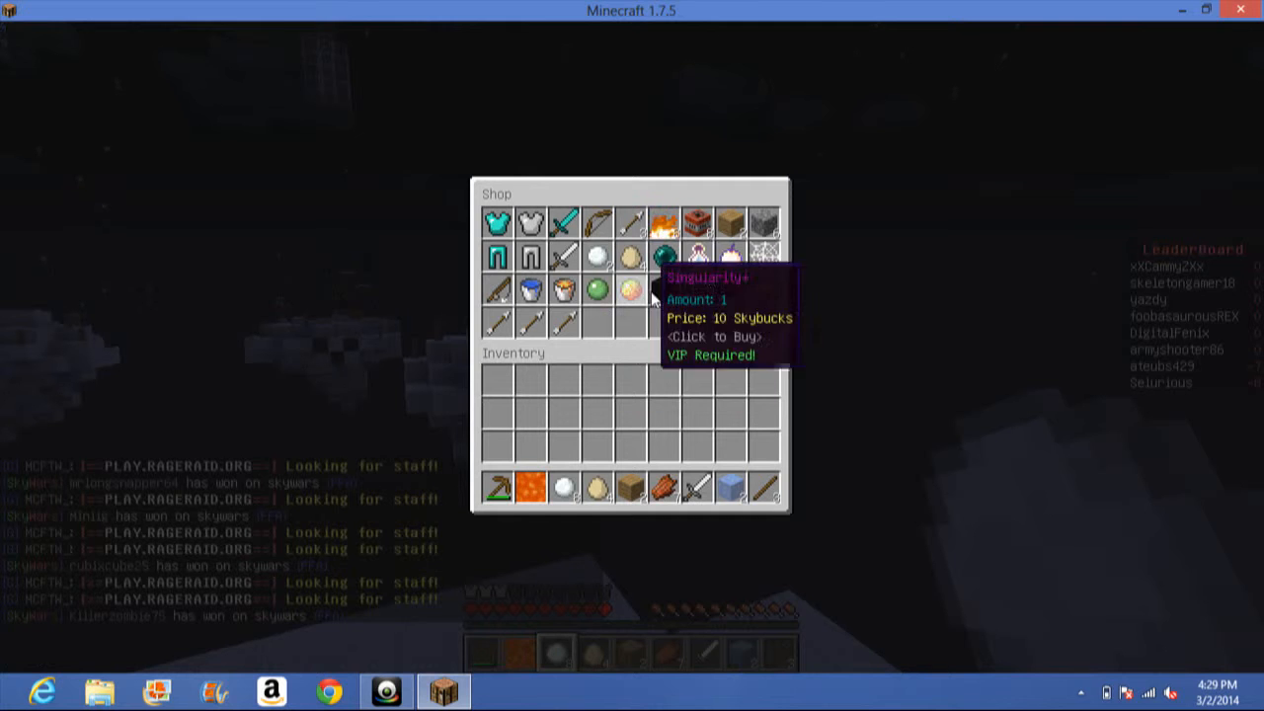
{"action": "mouse_move", "coordinate": [725, 290]}
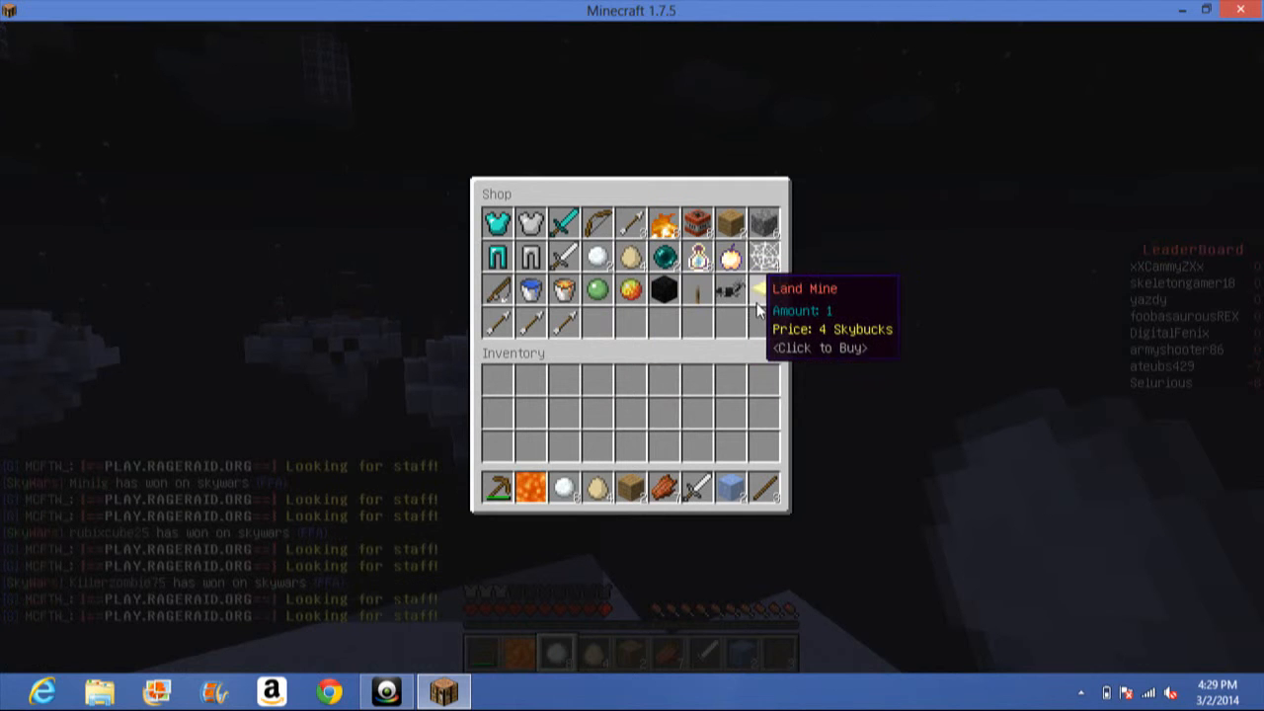
{"action": "mouse_move", "coordinate": [599, 219]}
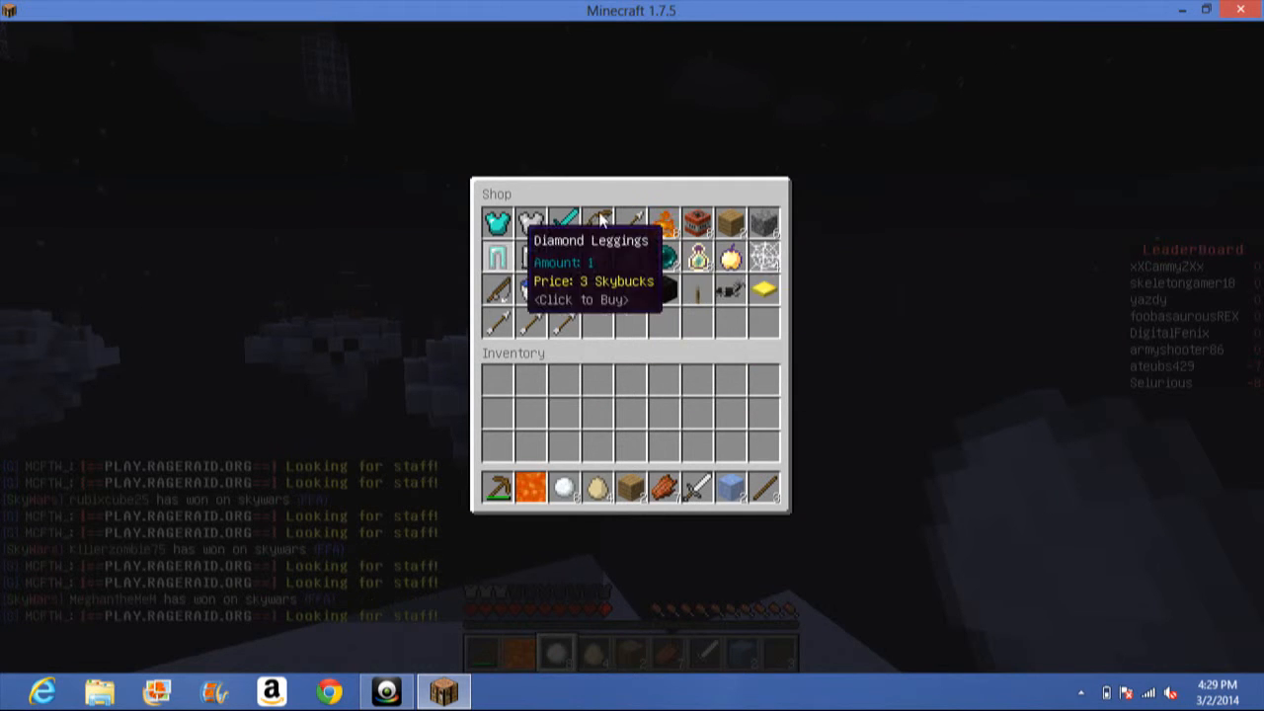
{"action": "mouse_move", "coordinate": [530, 259]}
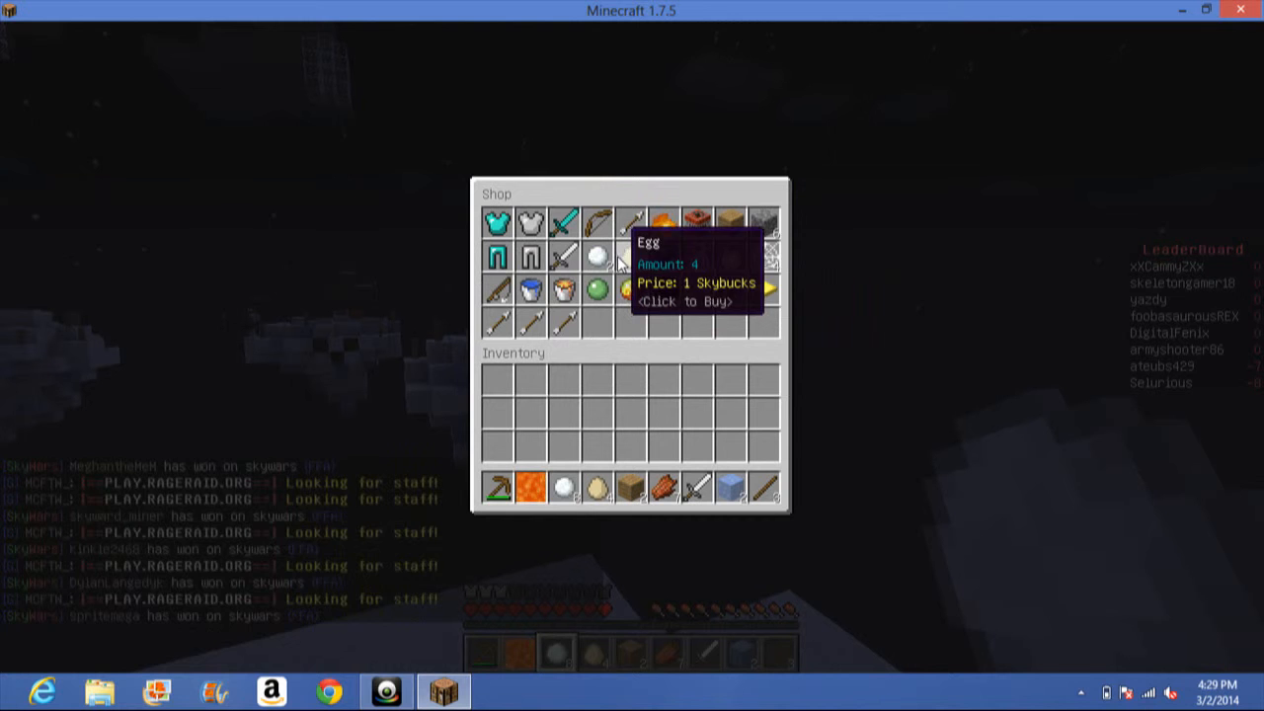
{"action": "mouse_move", "coordinate": [662, 267]}
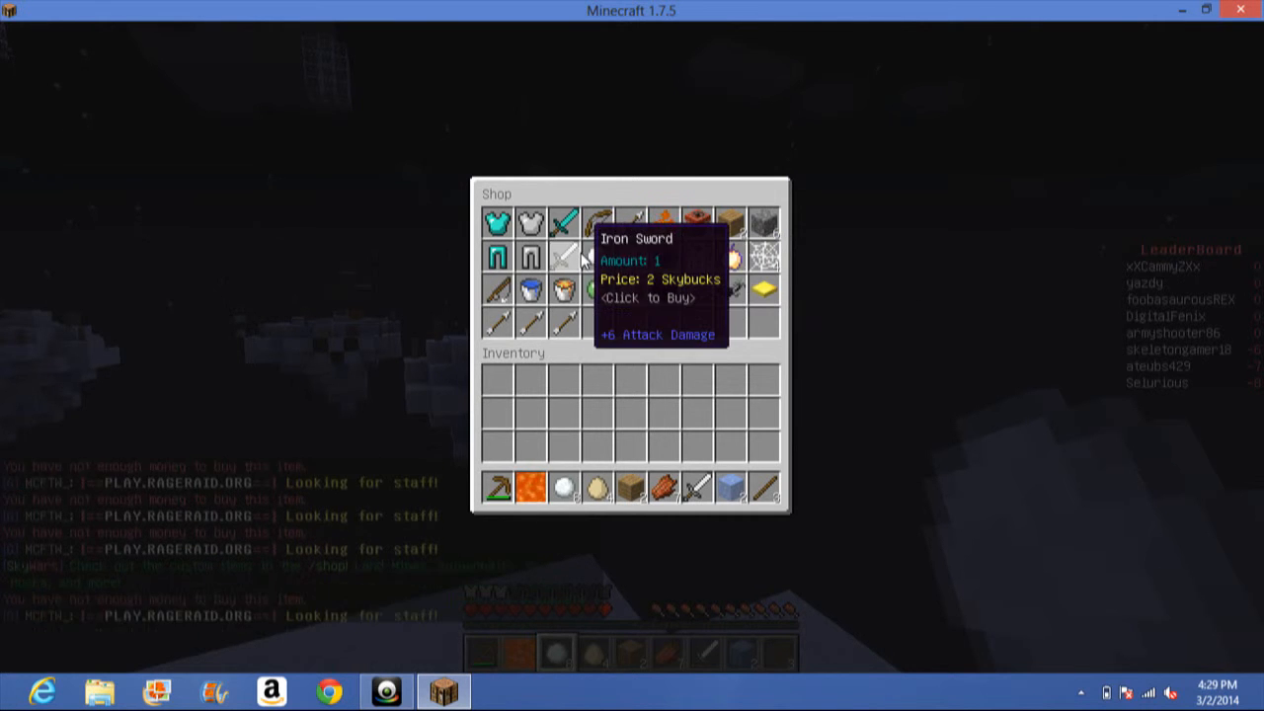
{"action": "mouse_move", "coordinate": [548, 255]}
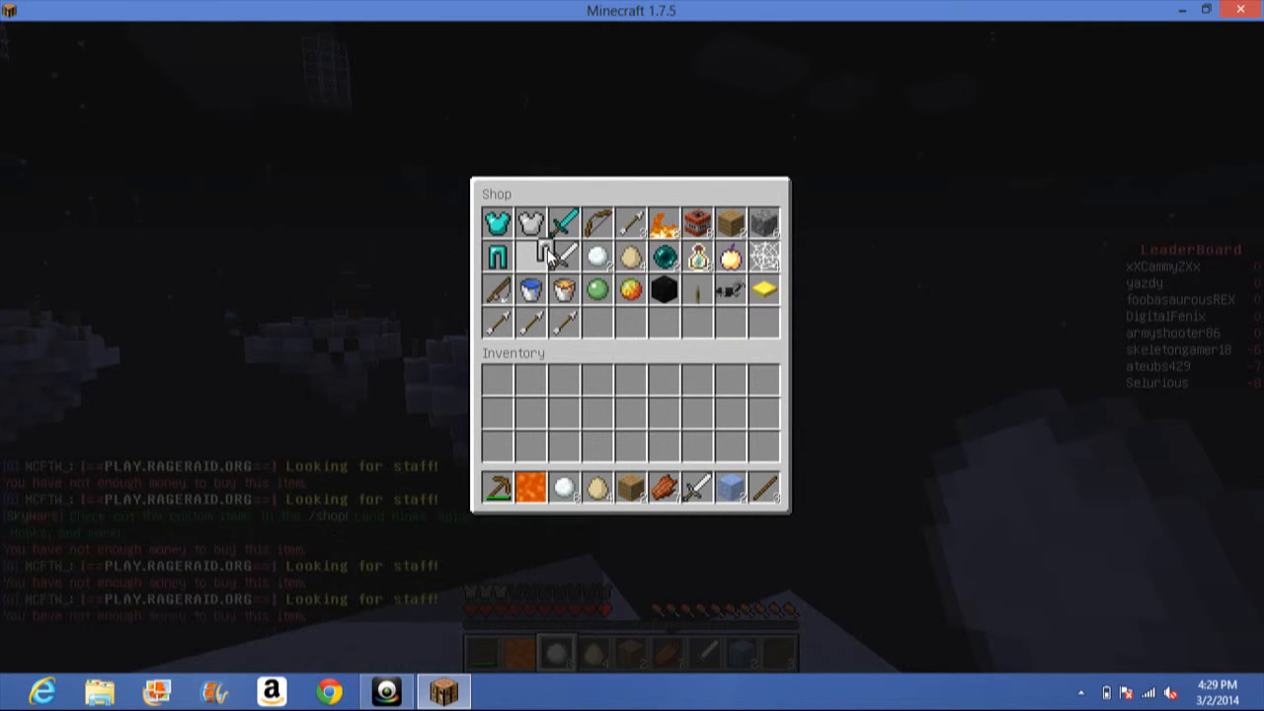
{"action": "mouse_move", "coordinate": [497, 256]}
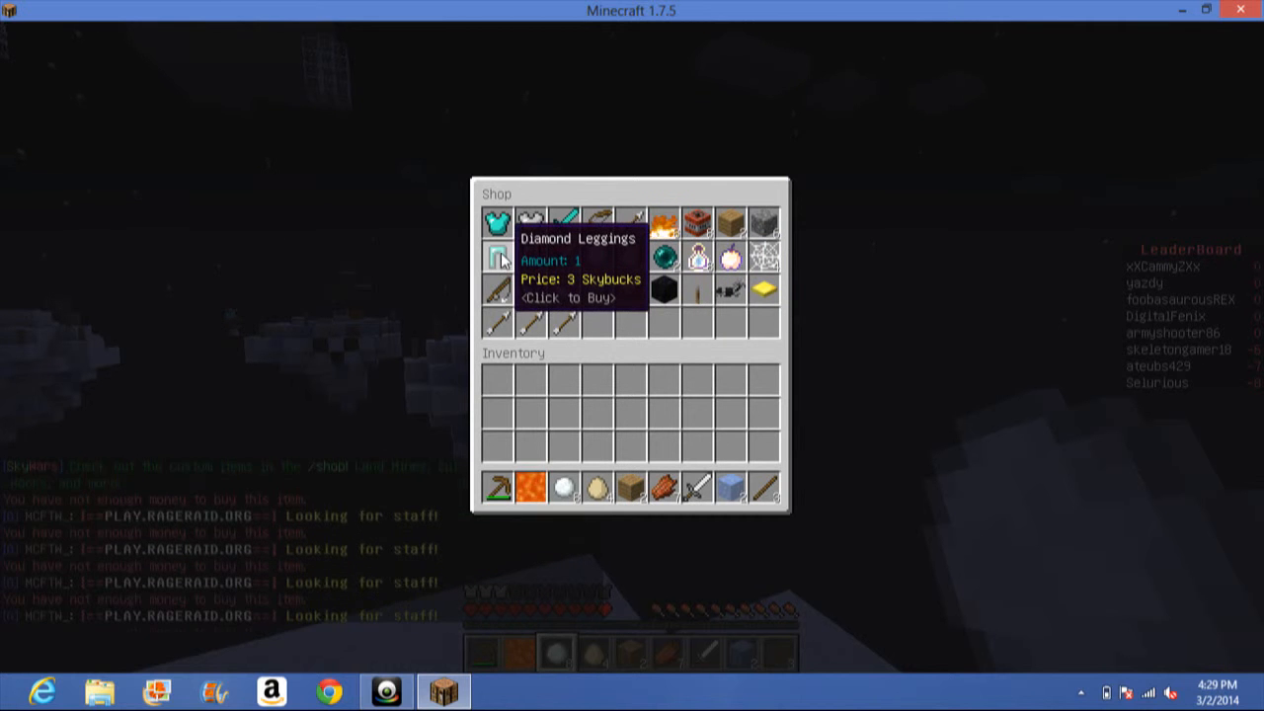
{"action": "key", "text": "Escape"}
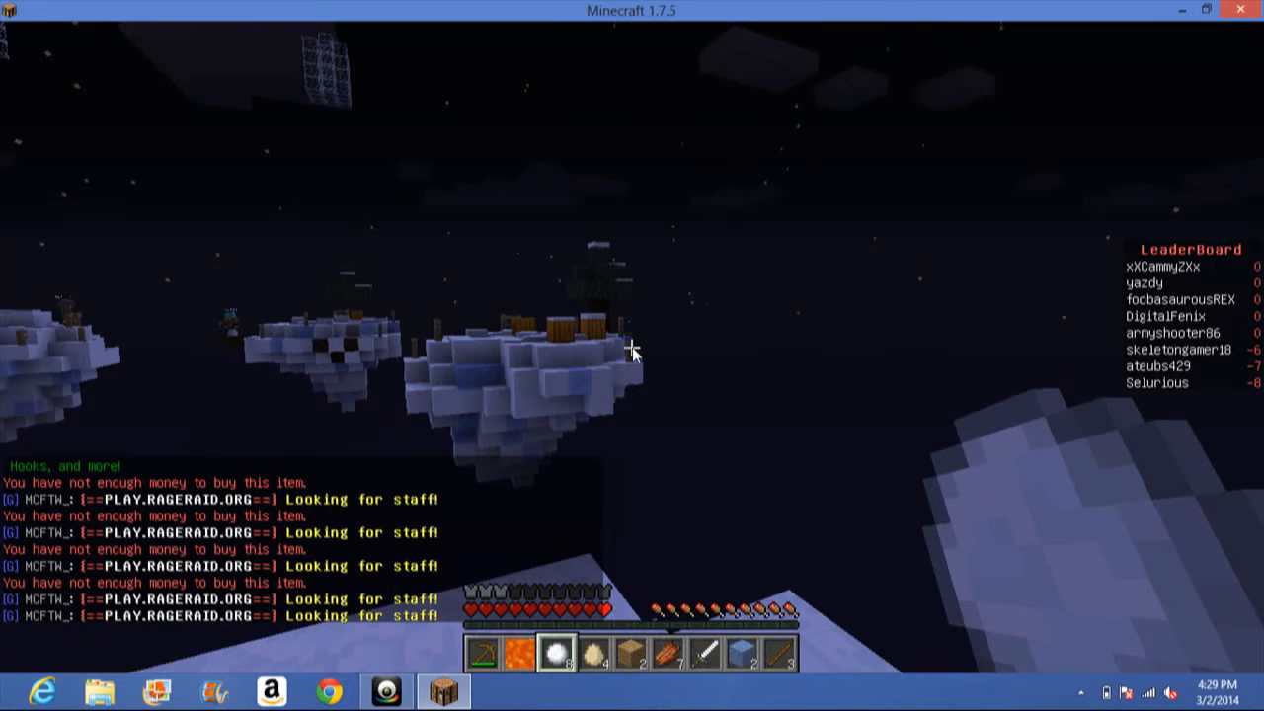
Run /wallet to confirm 0 Skybucks, then go back to the game.
{"action": "type", "text": "/wallet"}
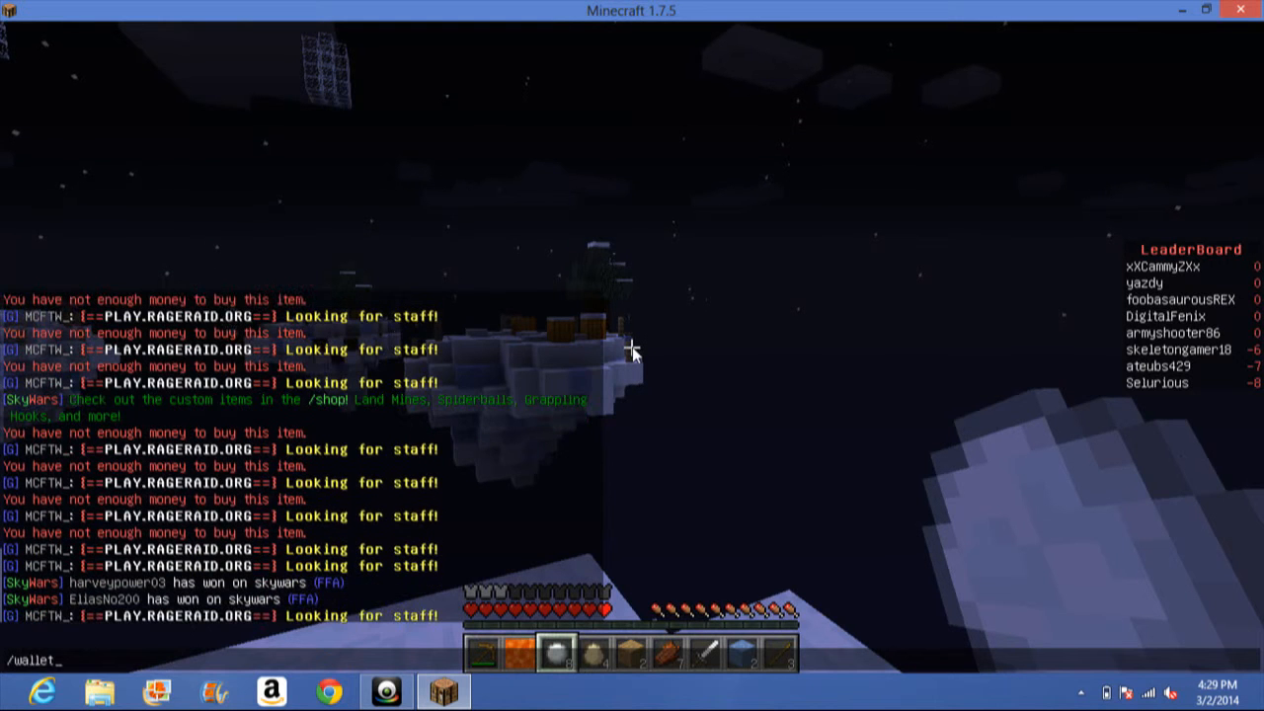
{"action": "key", "text": "Escape"}
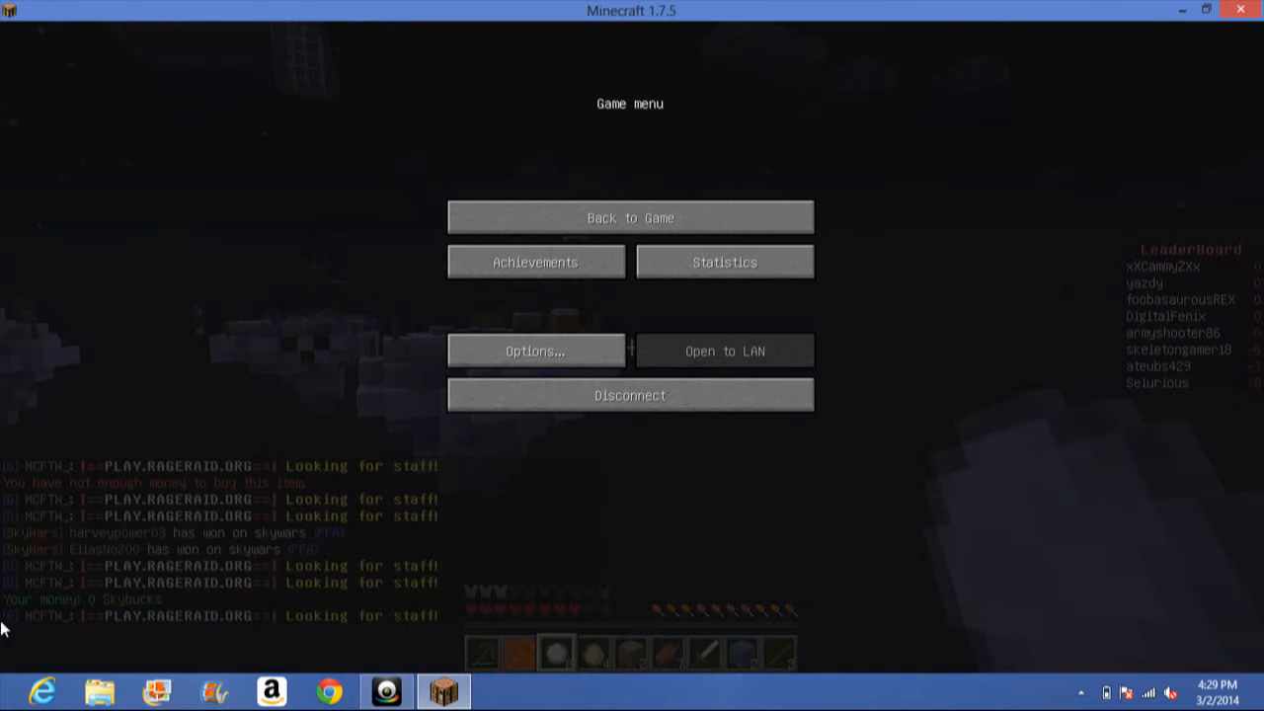
{"action": "left_click", "coordinate": [630, 218]}
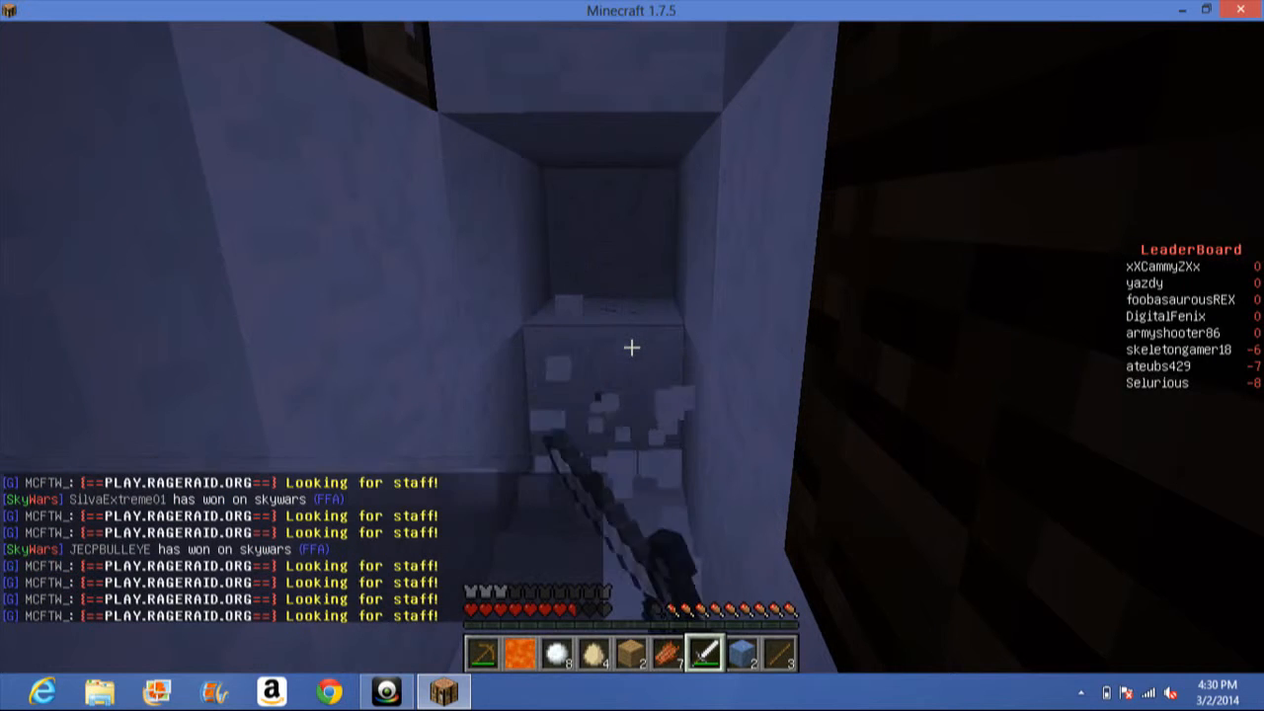
{"action": "mouse_move", "coordinate": [632, 348]}
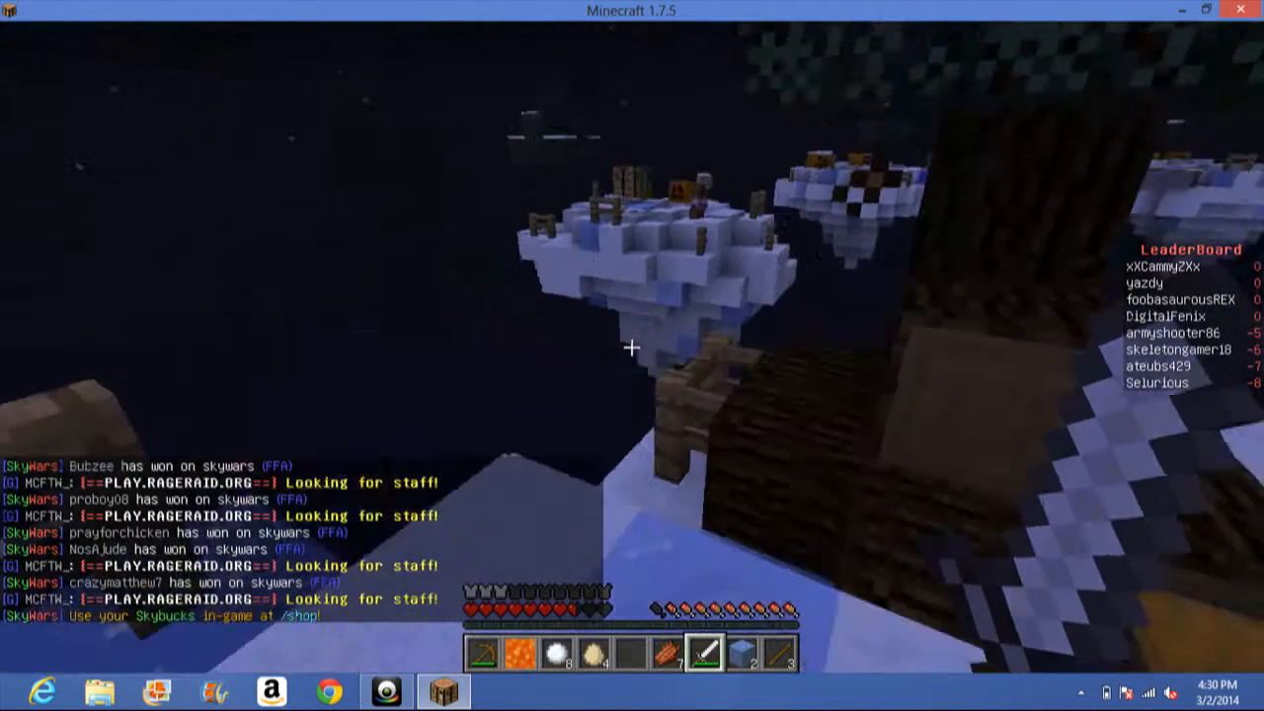
{"action": "mouse_move", "coordinate": [632, 346]}
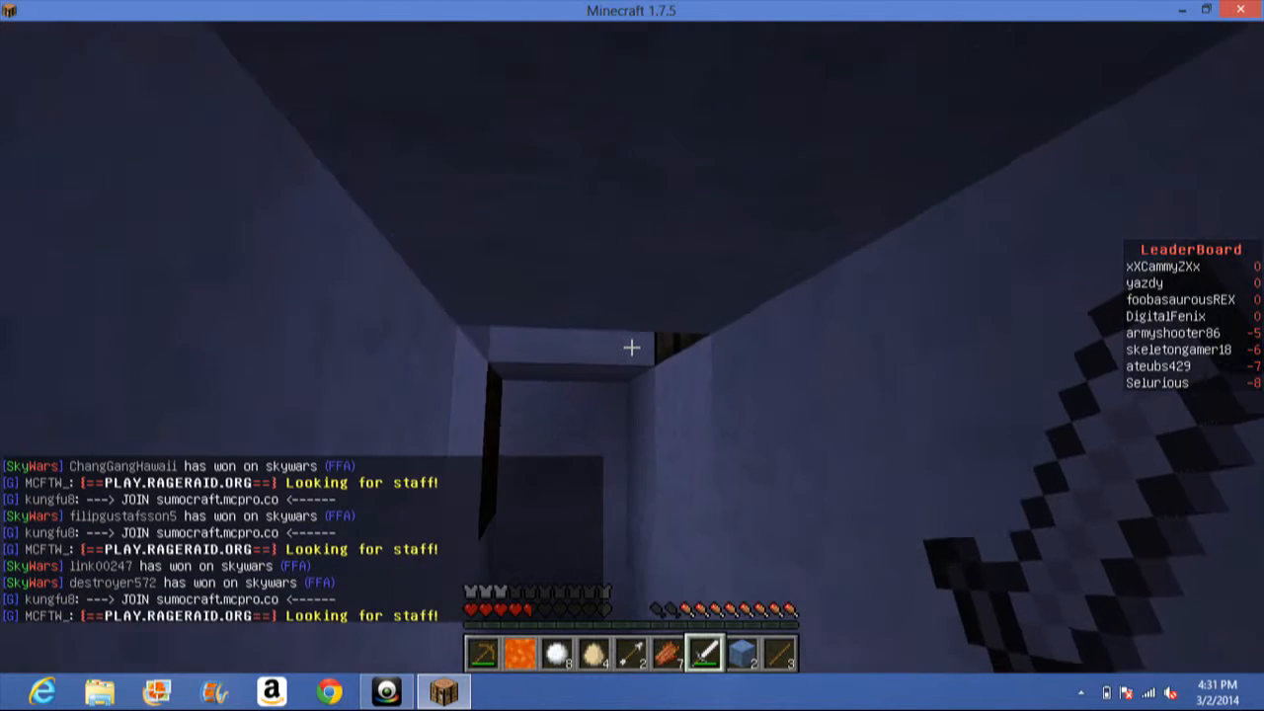
Open the inventory in the snowy shaft to rearrange the wooden planks.
{"action": "key", "text": "e"}
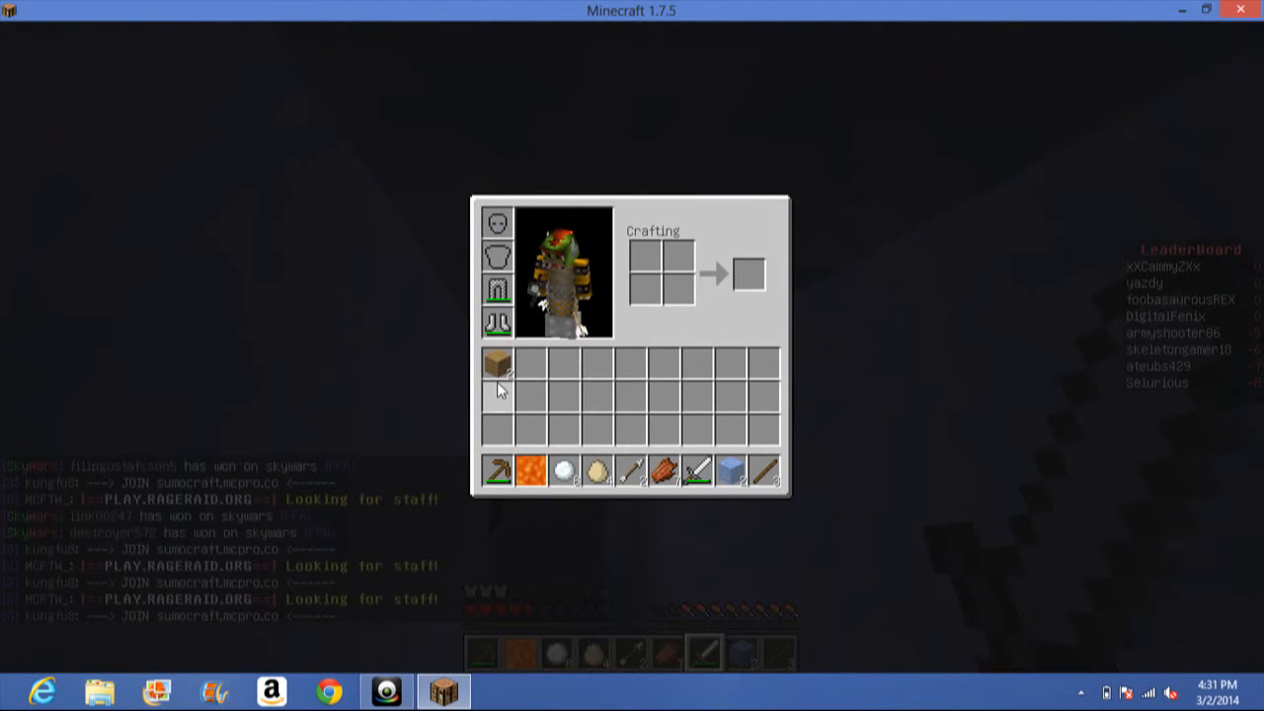
{"action": "mouse_move", "coordinate": [498, 364]}
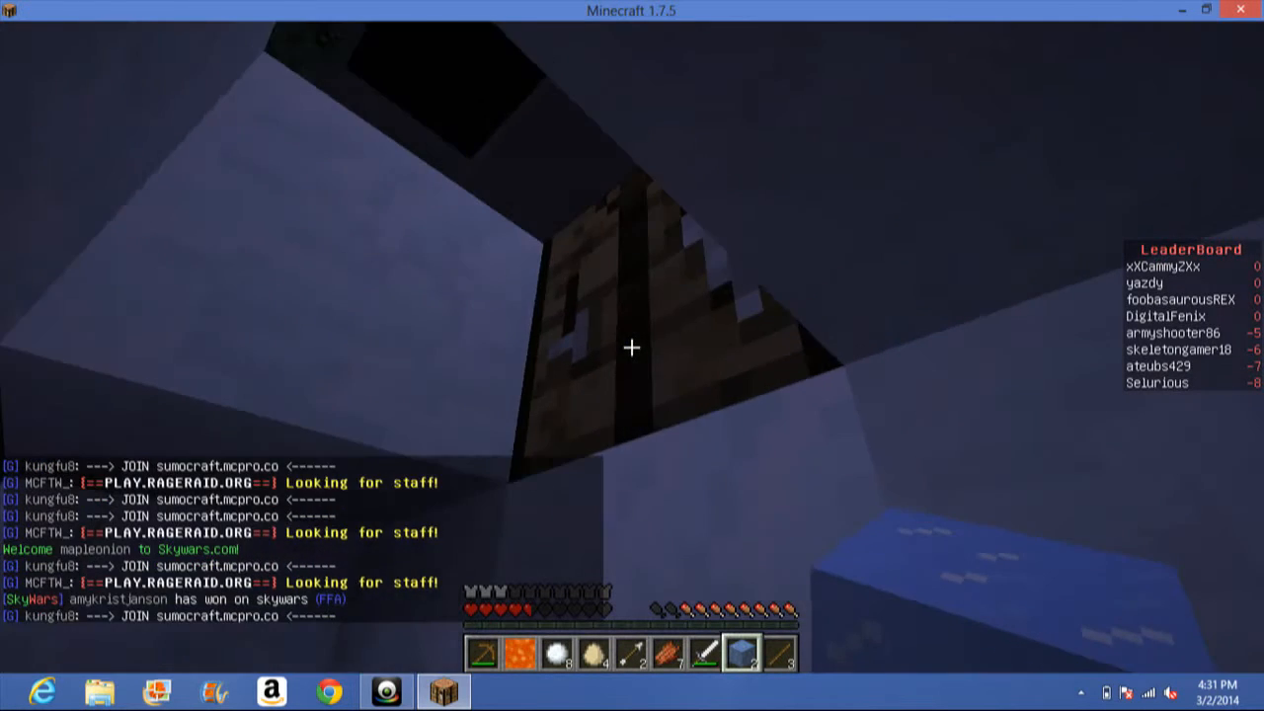
{"action": "mouse_move", "coordinate": [632, 347]}
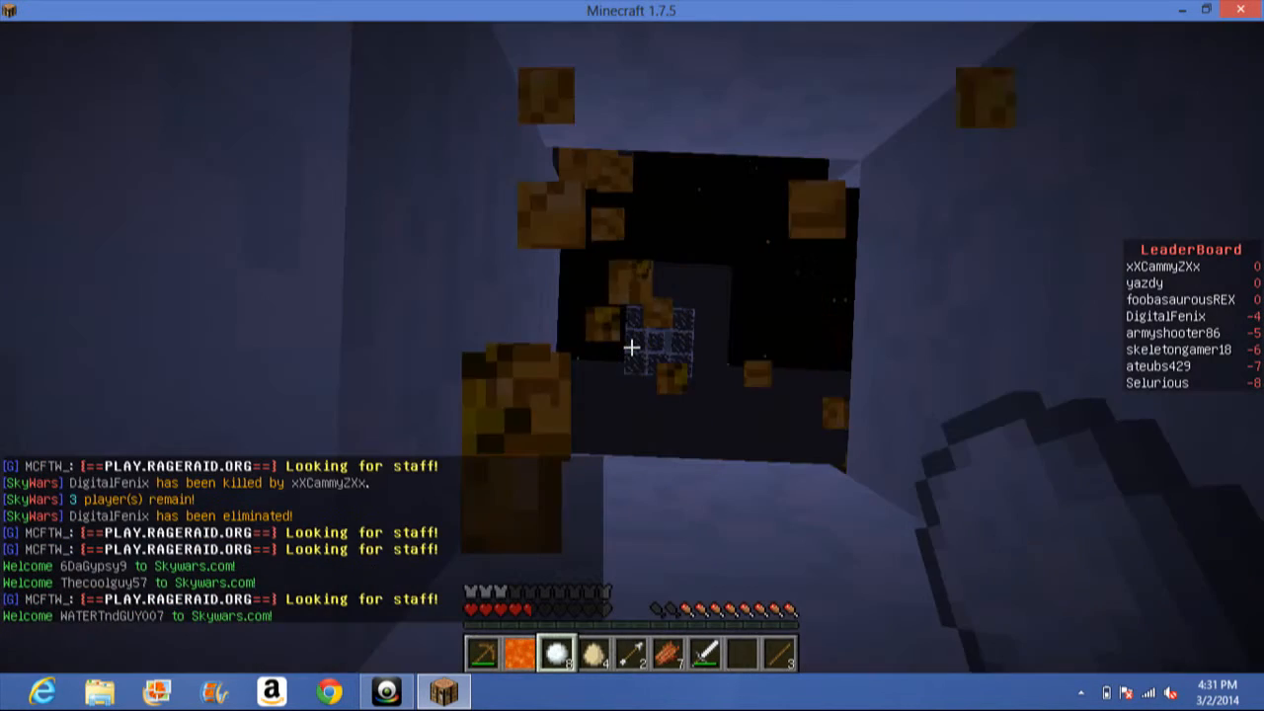
{"action": "mouse_move", "coordinate": [631, 355]}
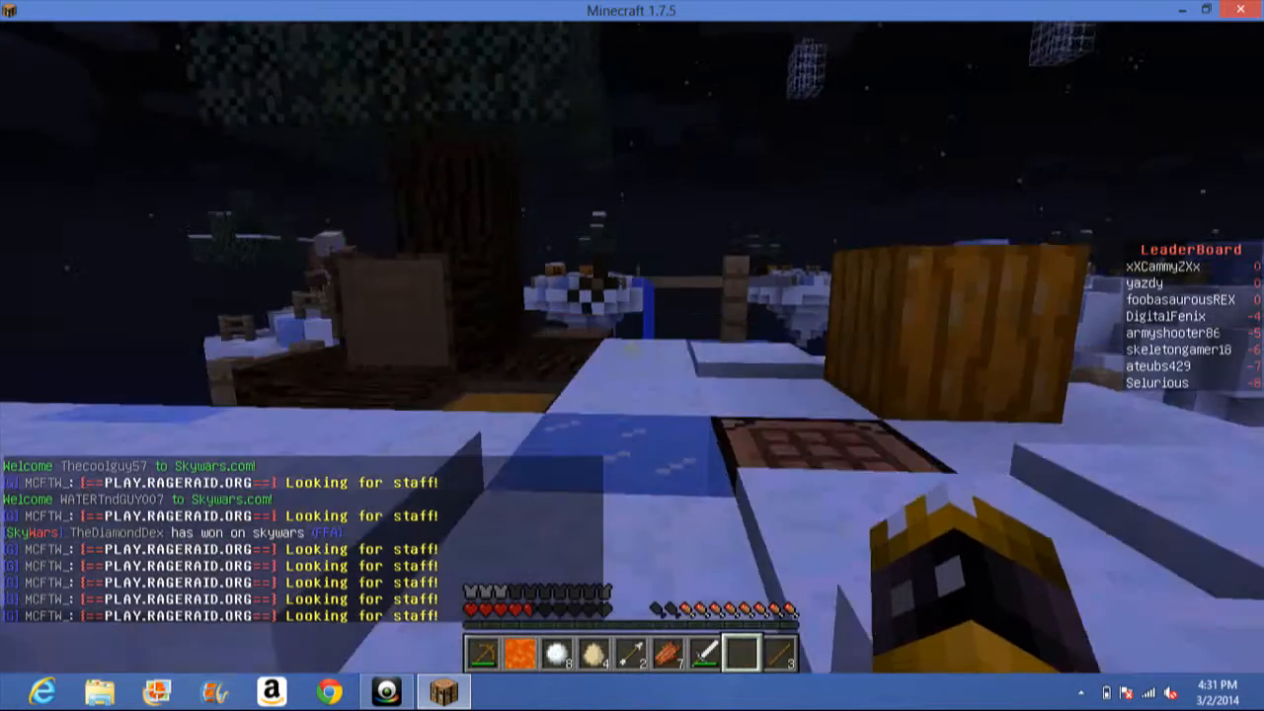
{"action": "mouse_move", "coordinate": [631, 348]}
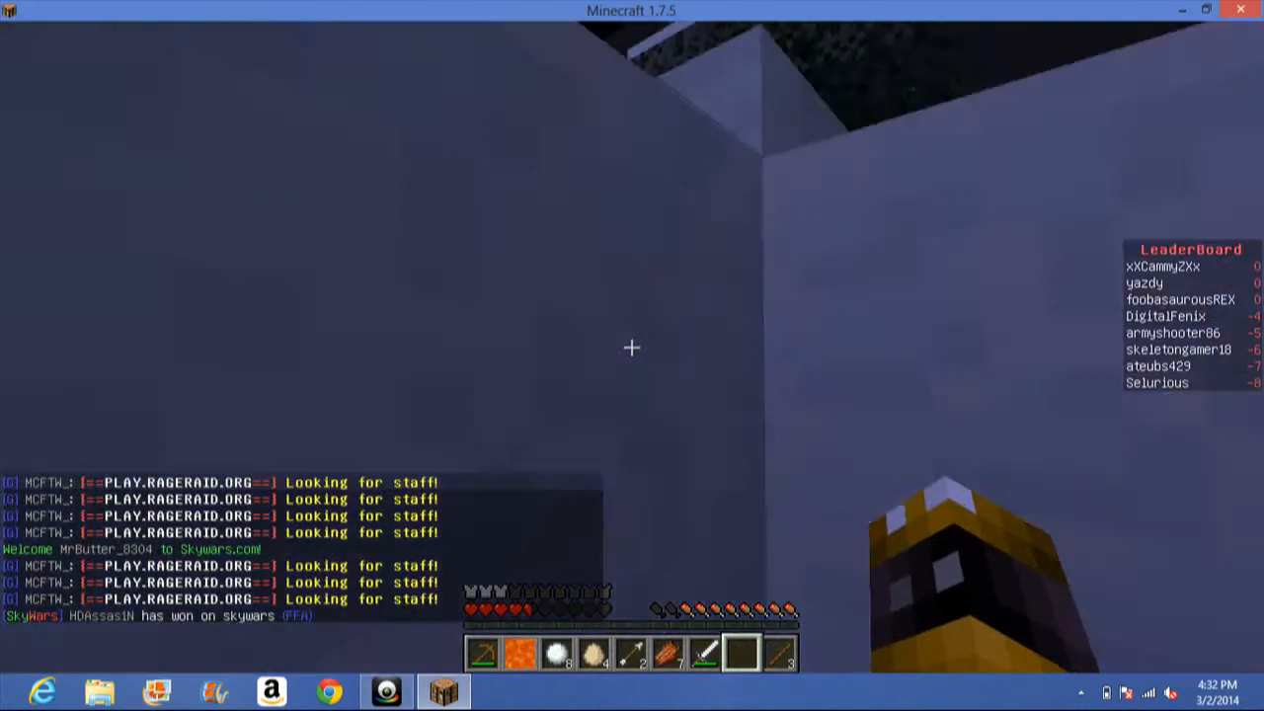
Drag the wooden planks into a hotbar slot and close the inventory.
{"action": "key", "text": "e"}
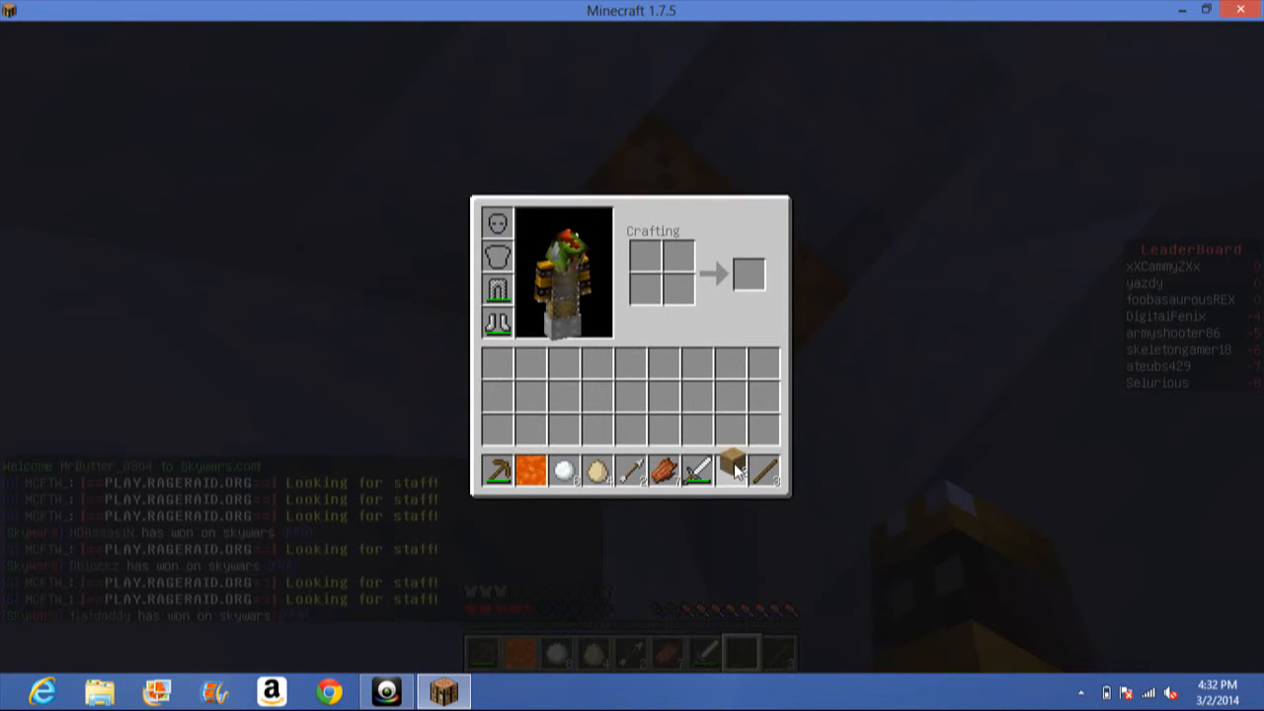
{"action": "key", "text": "Escape"}
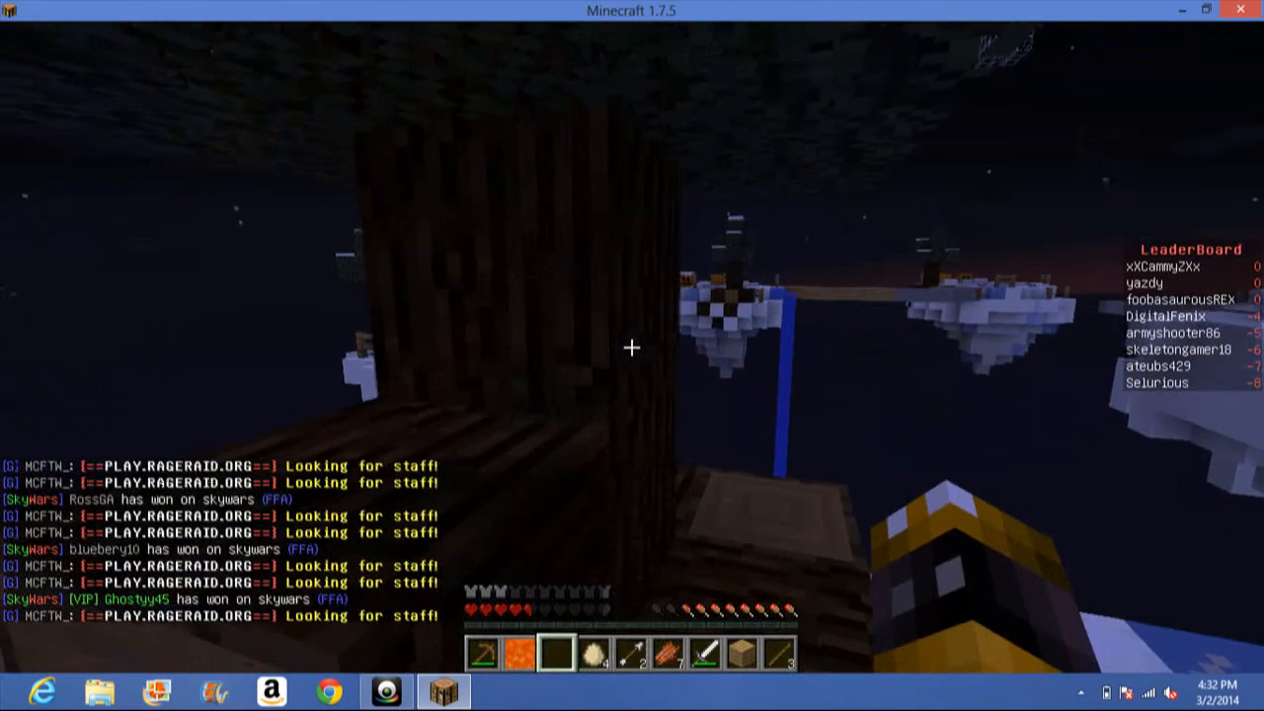
{"action": "mouse_move", "coordinate": [632, 355]}
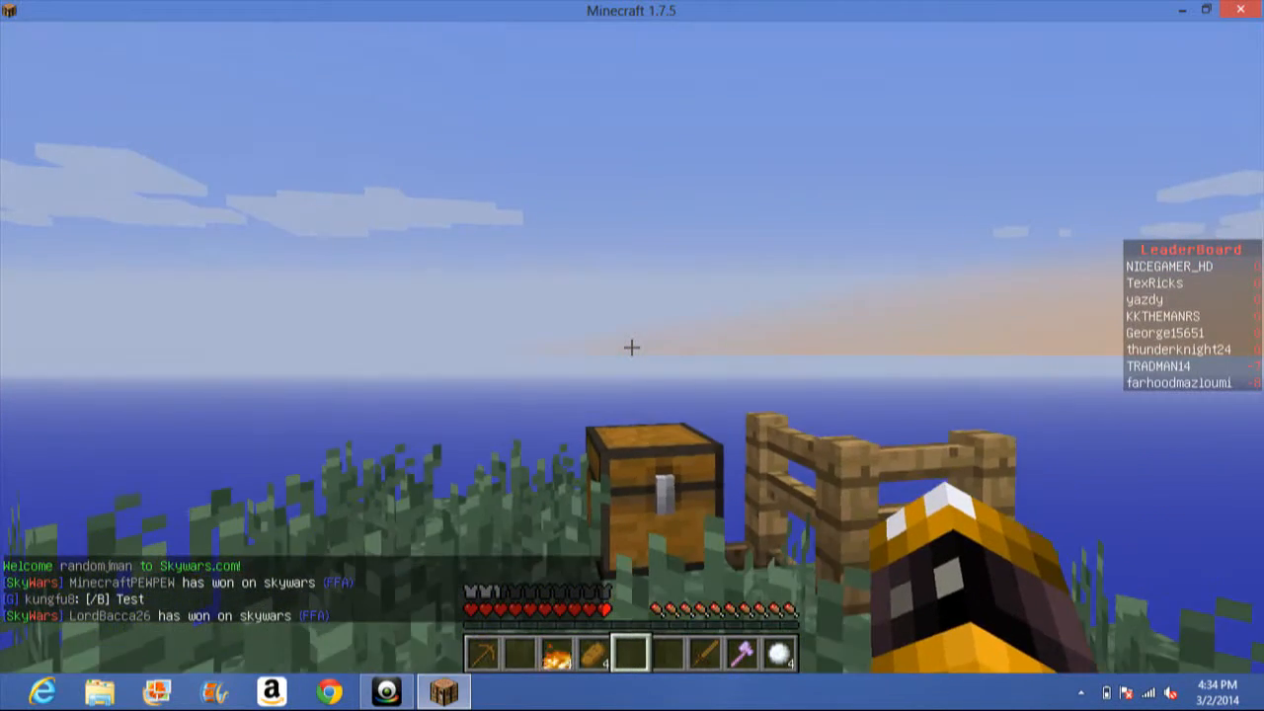
Switch to the axe and chop the tree on the grassy island.
{"action": "key", "text": "e"}
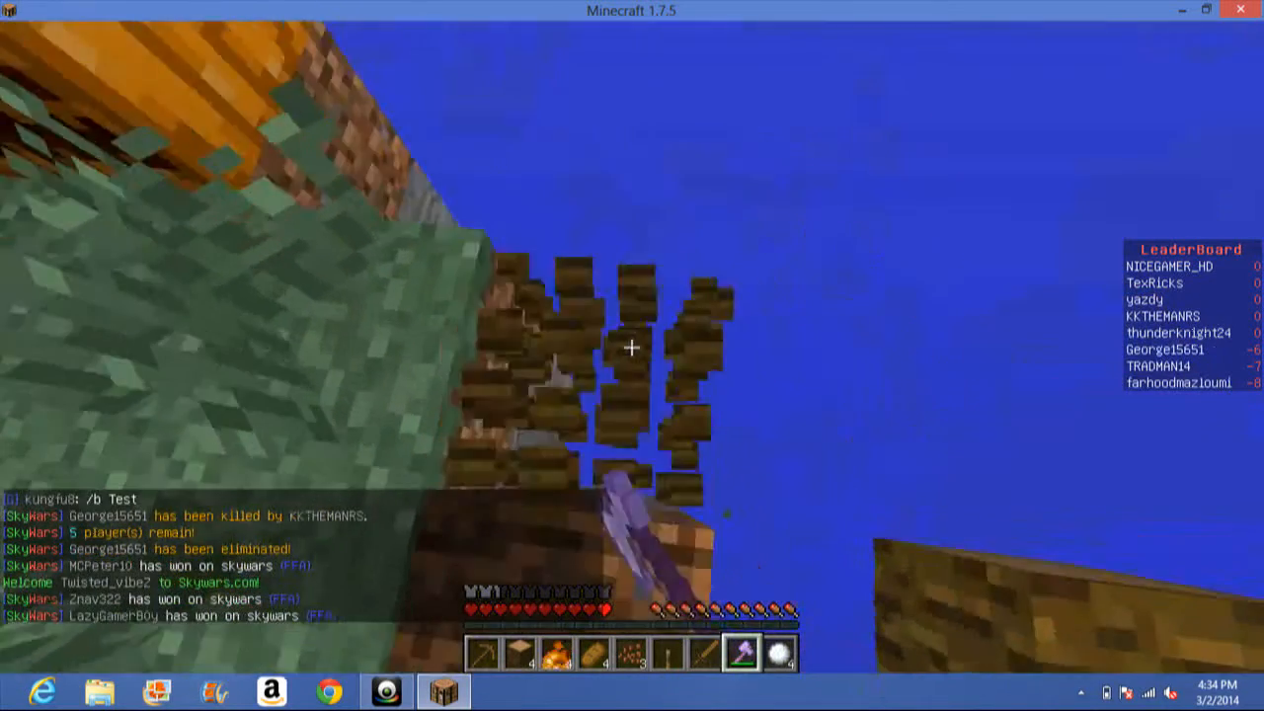
{"action": "mouse_move", "coordinate": [631, 348]}
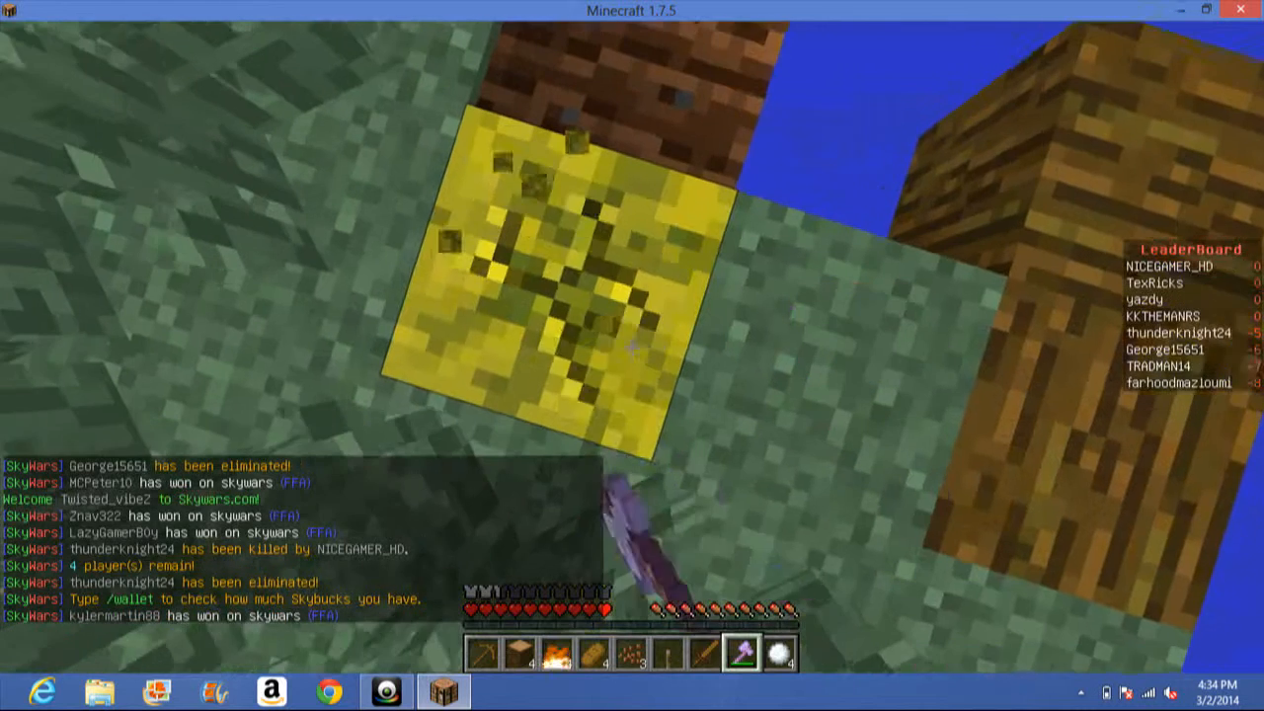
Pause, resume via Back to Game, then pause again to show the Game menu.
{"action": "key", "text": "Escape"}
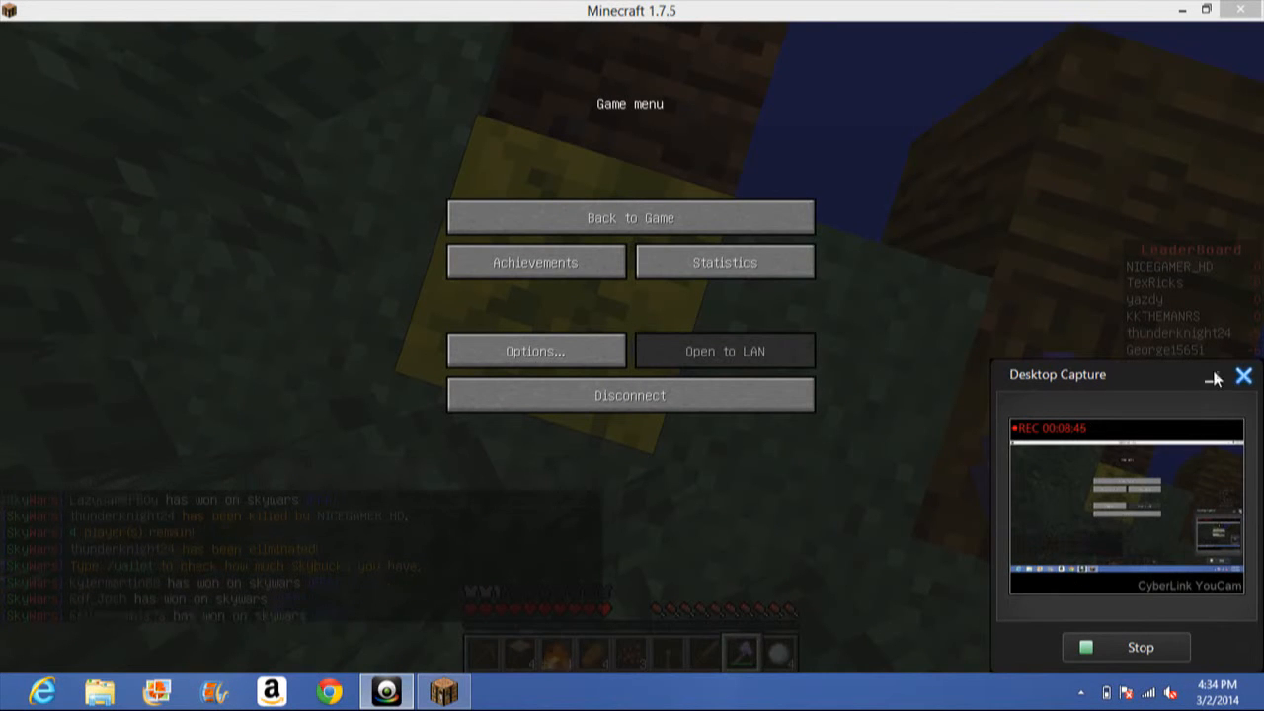
{"action": "mouse_move", "coordinate": [1034, 338]}
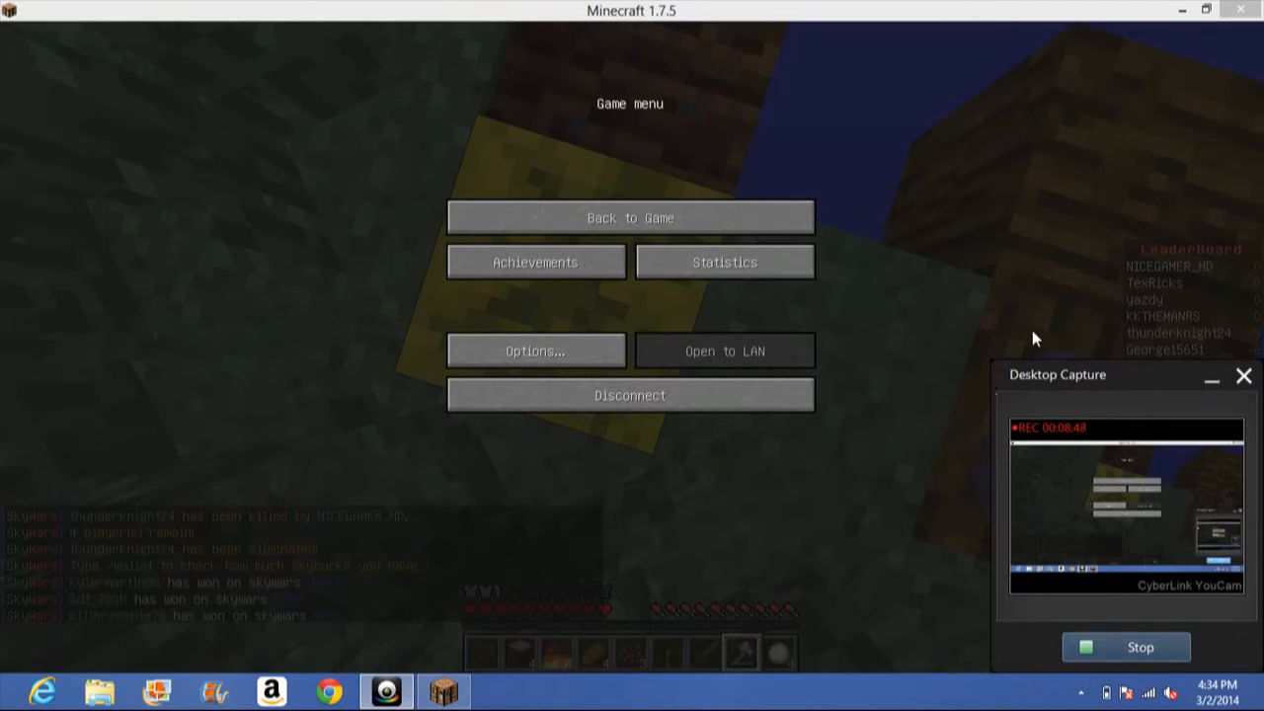
{"action": "left_click", "coordinate": [629, 217]}
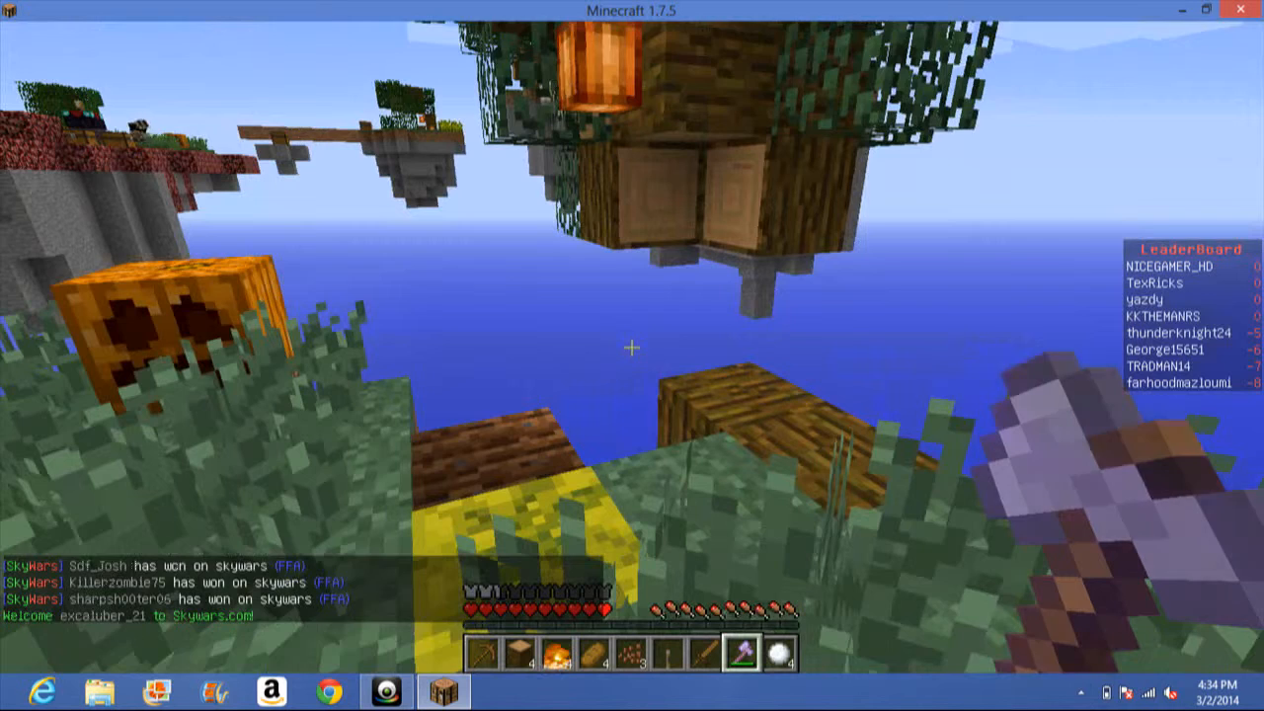
{"action": "key", "text": "Escape"}
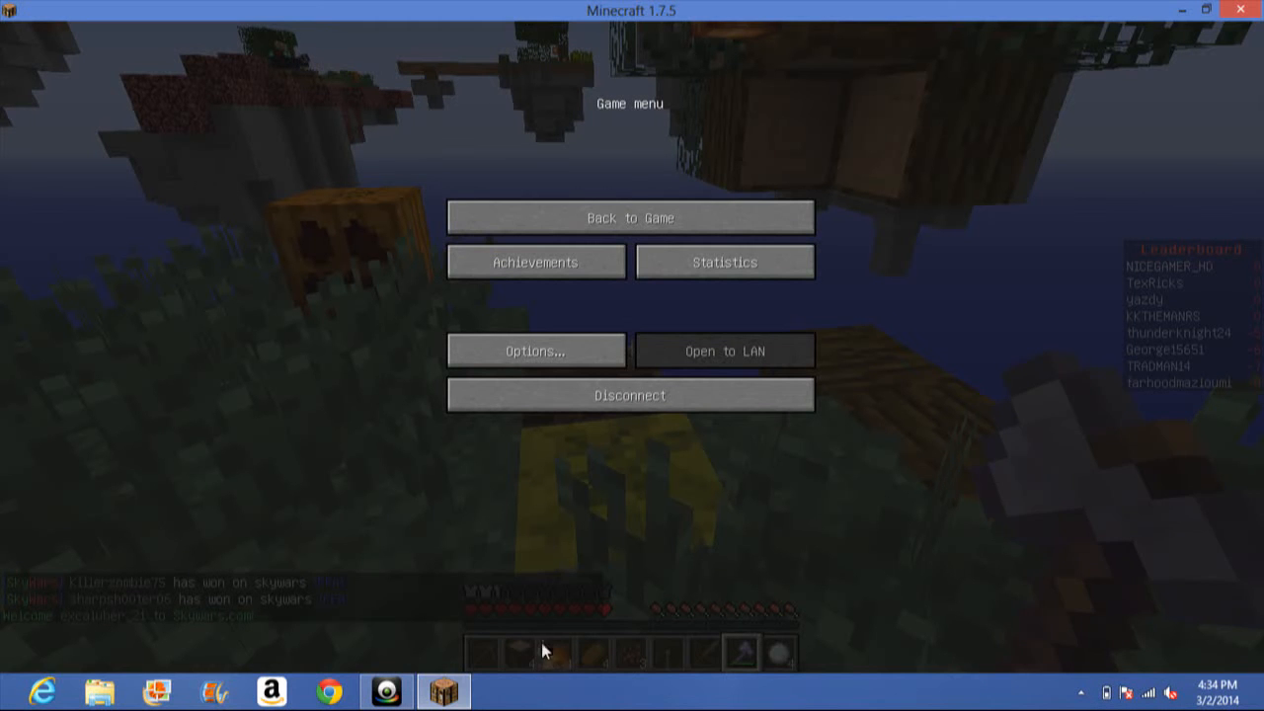